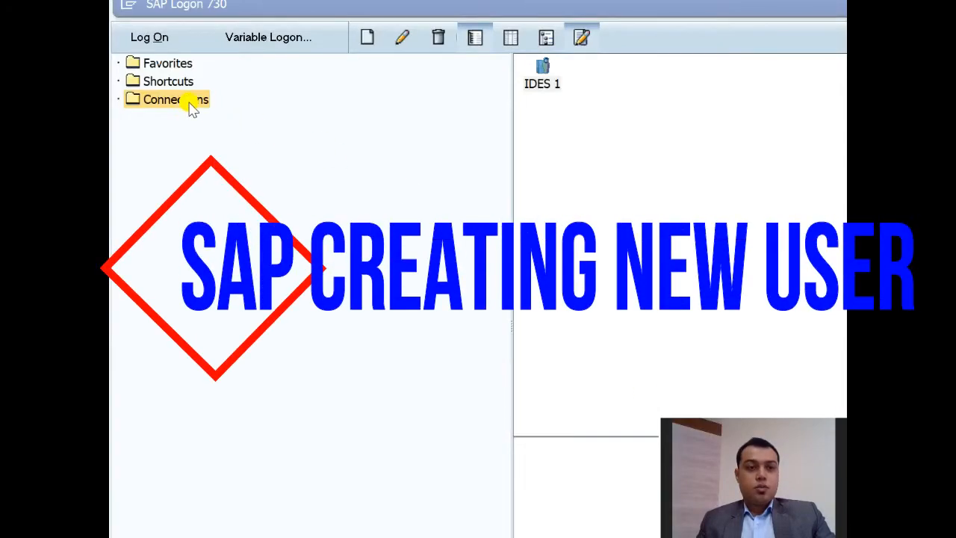
# Add SAP Logon connection IDES for server 172.16.191.7, instance 00, system ID PEI
pyautogui.rightClick(177, 99)
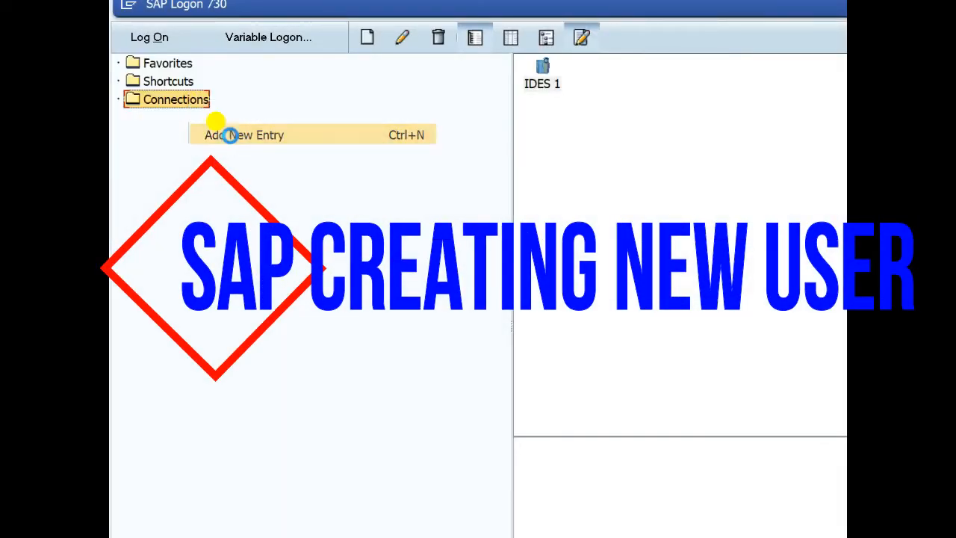
pyautogui.click(244, 135)
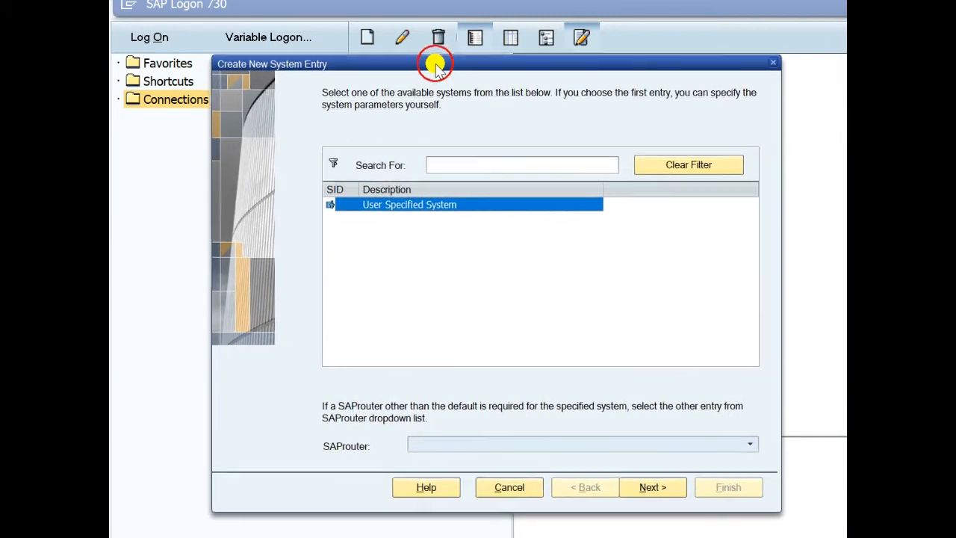
pyautogui.click(651, 486)
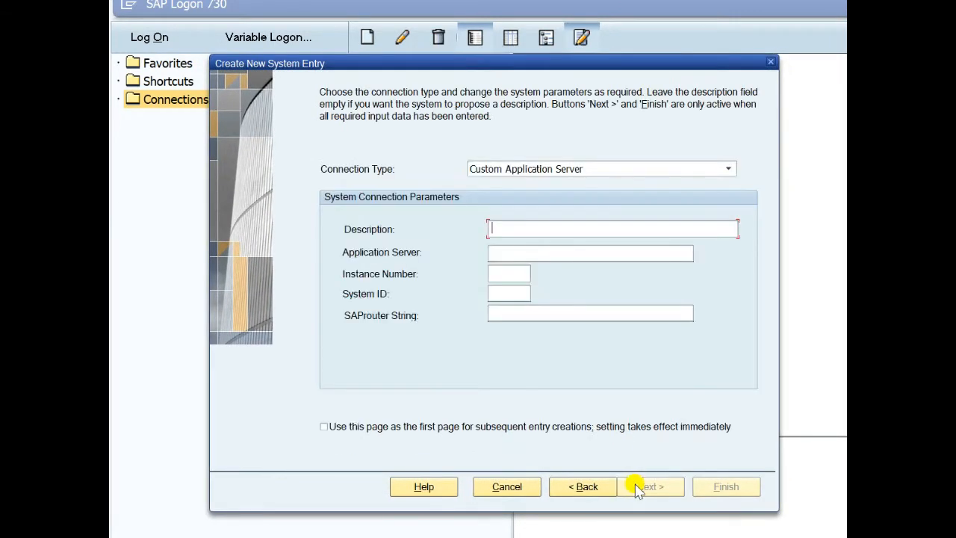
pyautogui.write('ID')
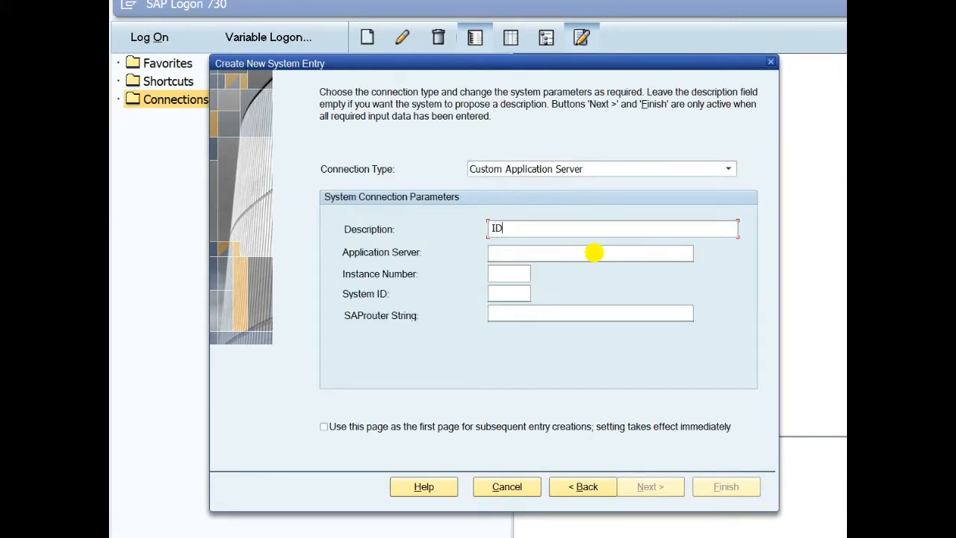
pyautogui.write('ES')
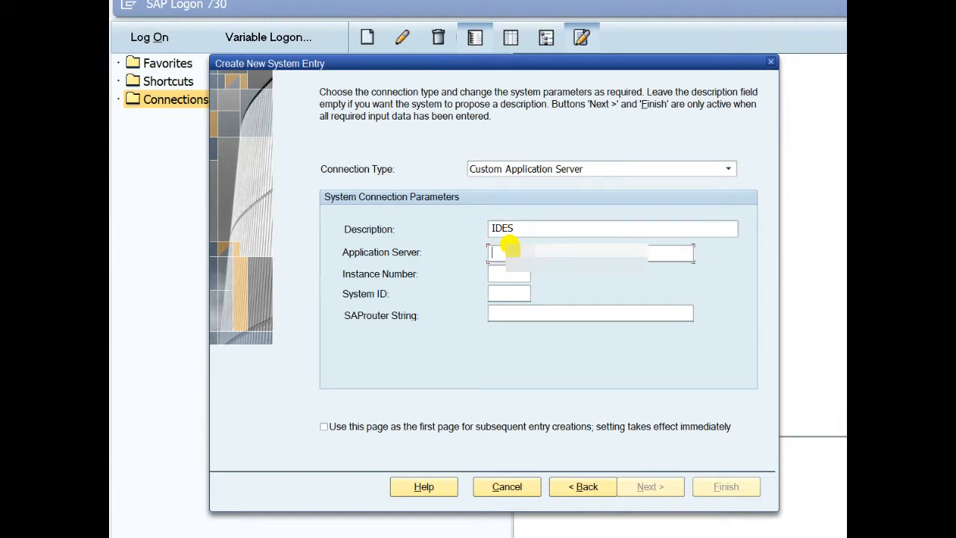
pyautogui.write('172.16.191.7')
pyautogui.click(509, 274)
pyautogui.write('00')
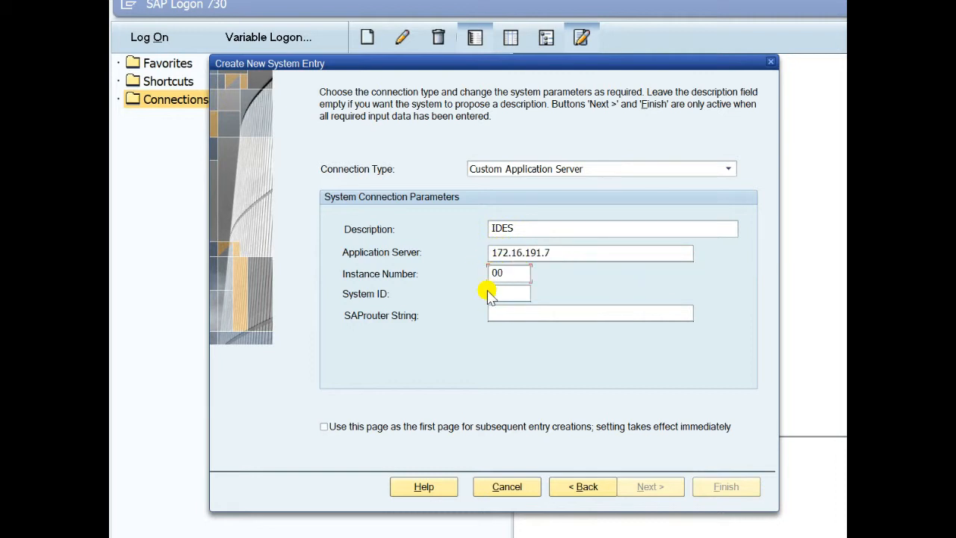
pyautogui.click(508, 294)
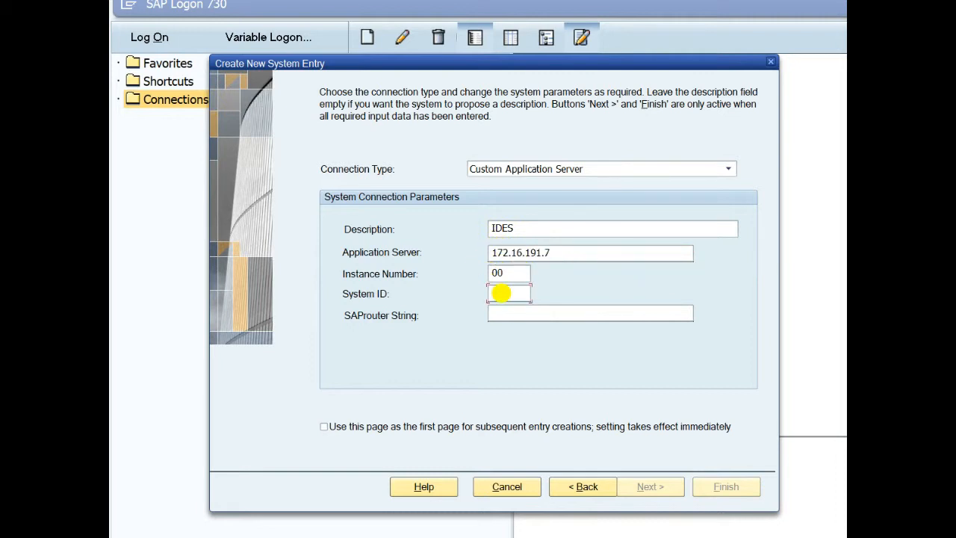
pyautogui.write('PEI')
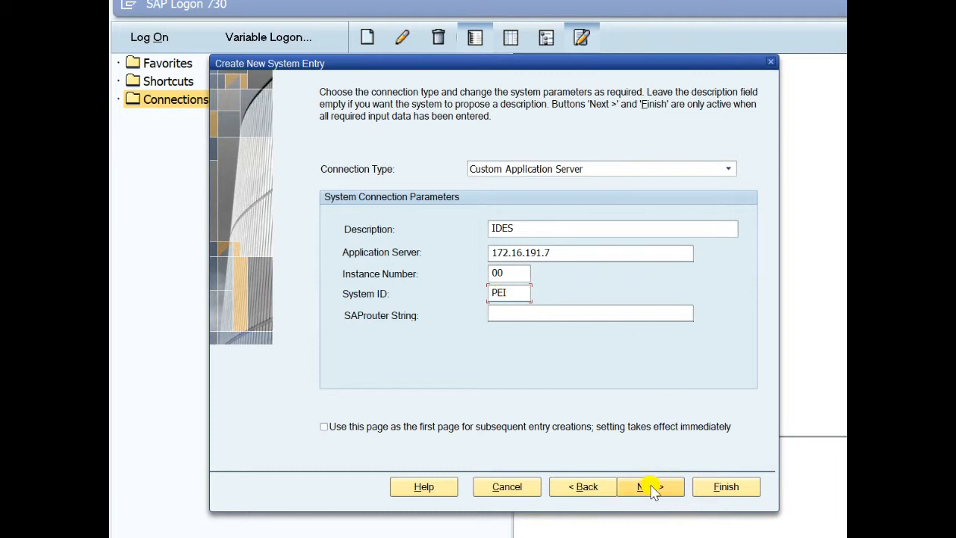
pyautogui.click(649, 486)
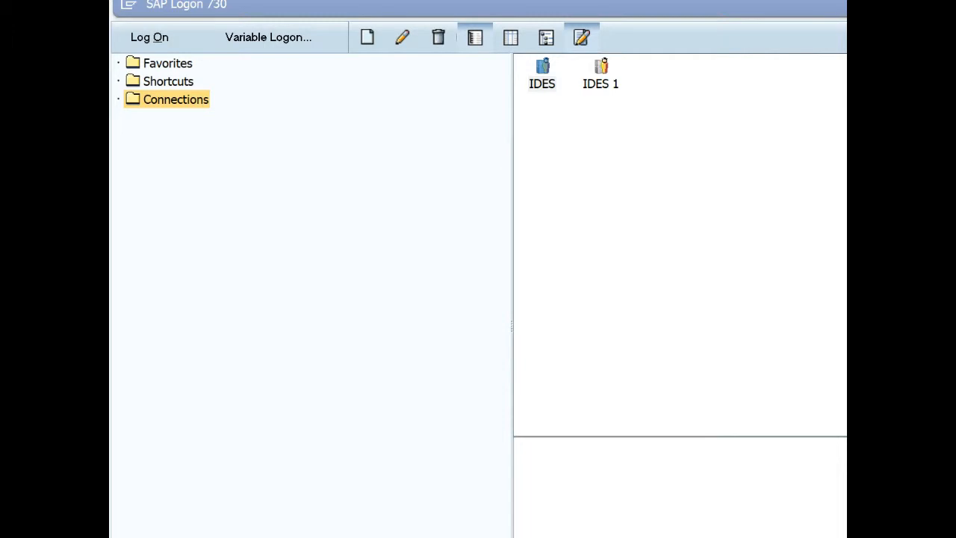
pyautogui.moveTo(530, 61)
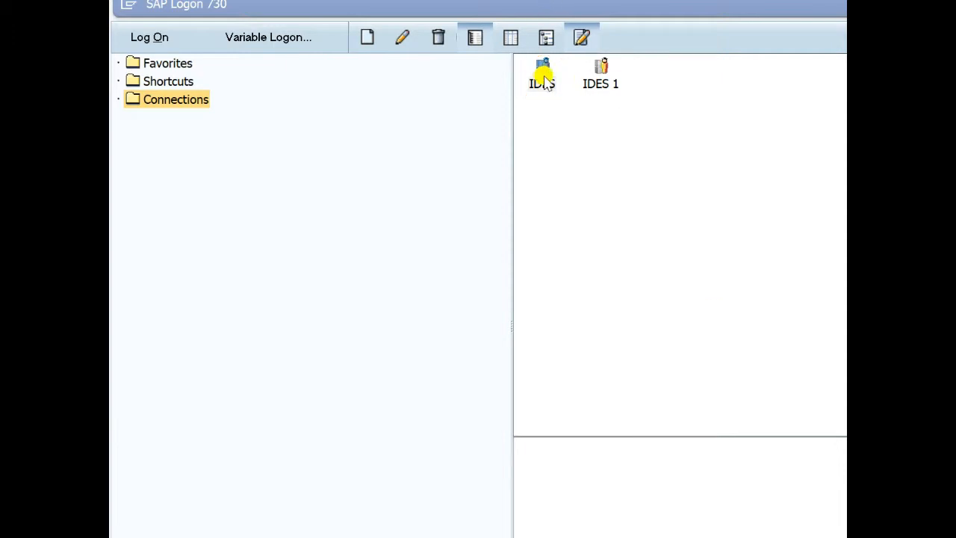
# Log on to IDES client 800 as user Masud
pyautogui.doubleClick(542, 70)
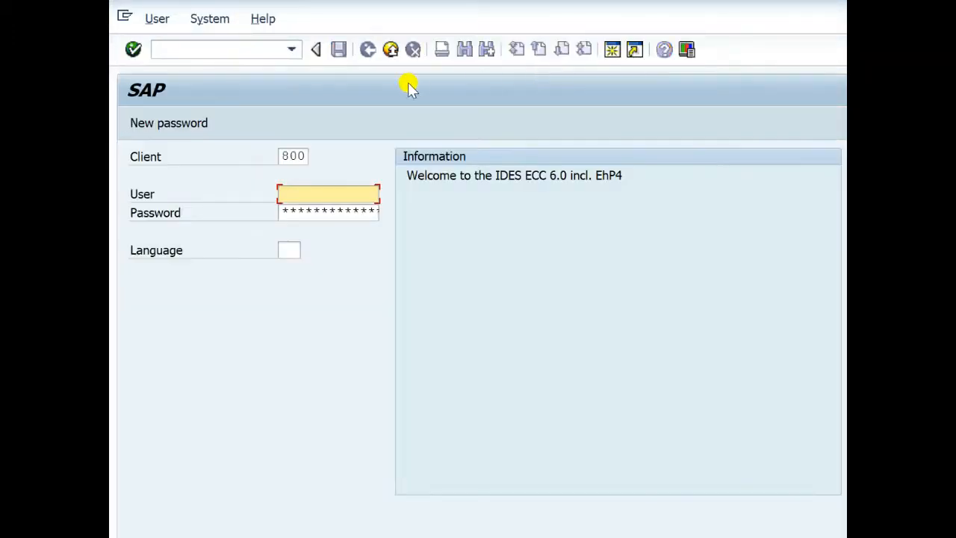
pyautogui.moveTo(292, 157)
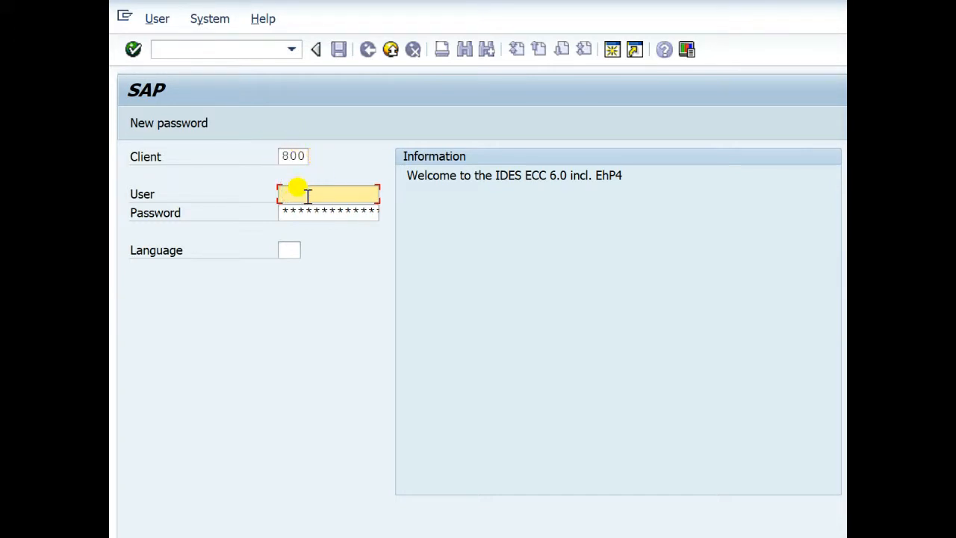
pyautogui.write('Masud')
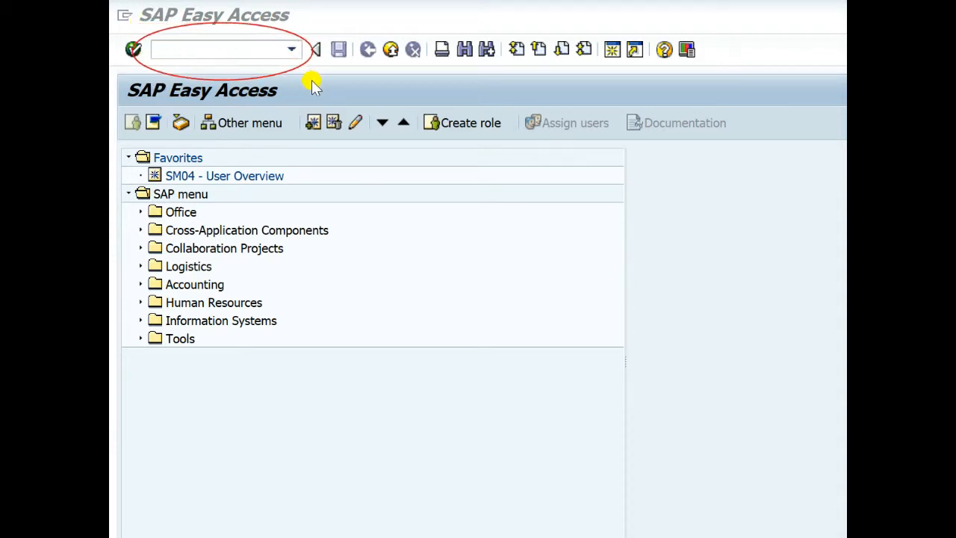
pyautogui.moveTo(157, 217)
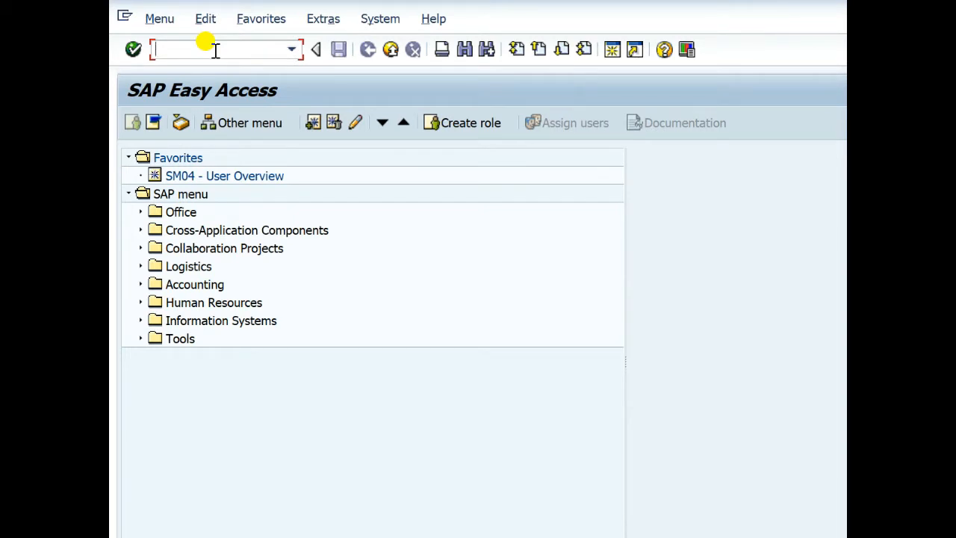
# Run transaction SU01 to reach User Maintenance
pyautogui.write('su')
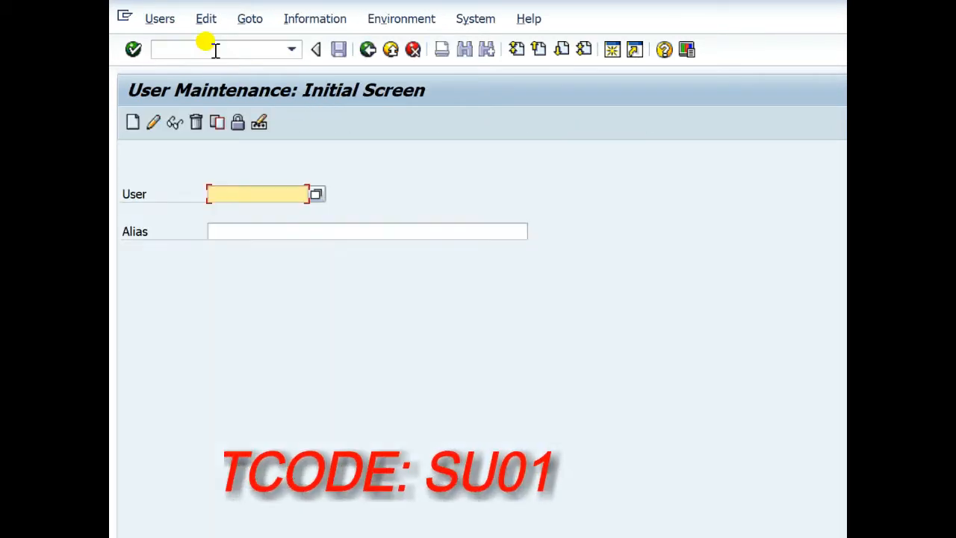
pyautogui.moveTo(359, 79)
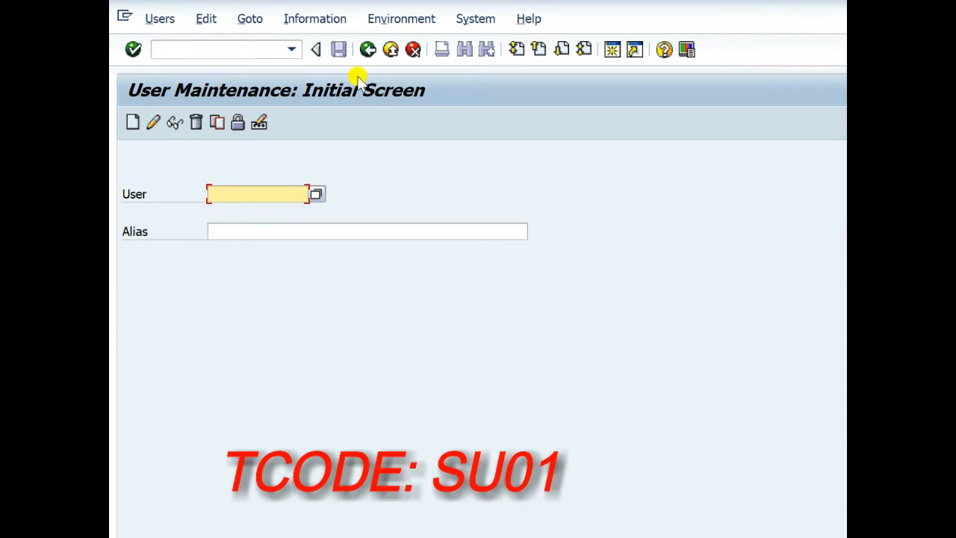
pyautogui.moveTo(416, 121)
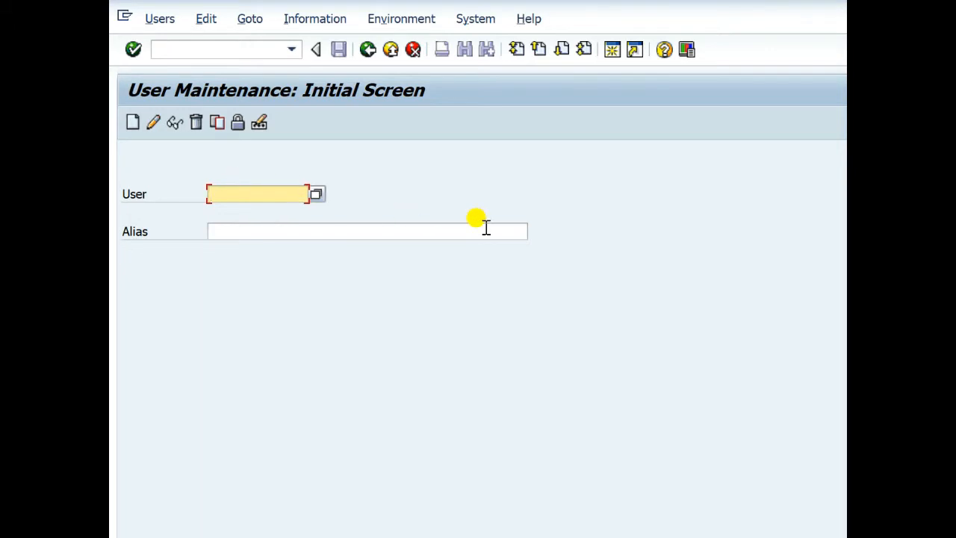
# Enter user ID jason, clear the alias field, and create the user
pyautogui.write('jason')
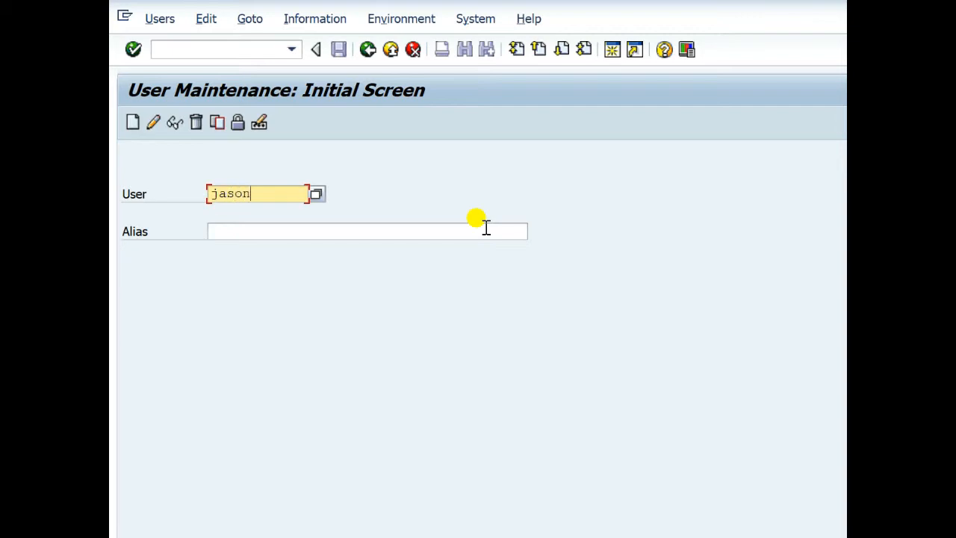
pyautogui.moveTo(187, 165)
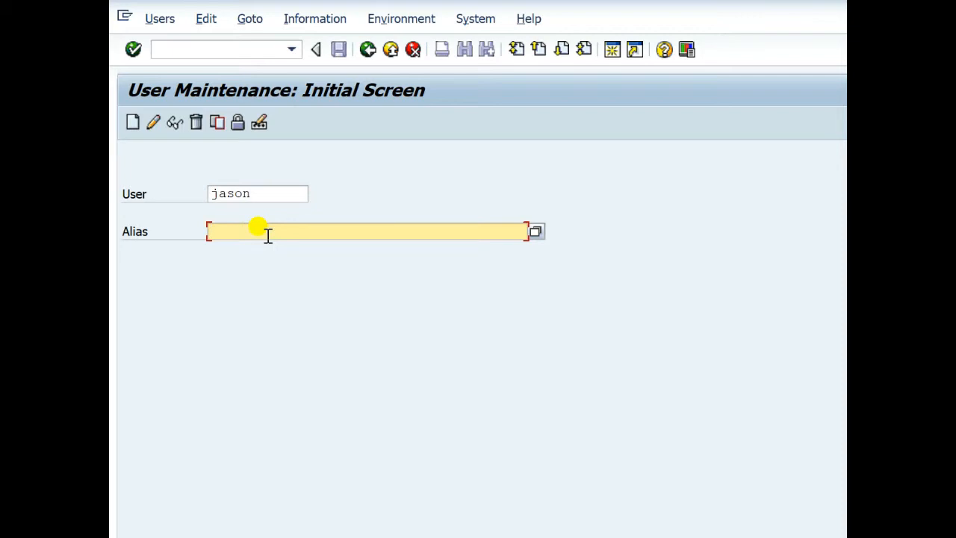
pyautogui.write('sarke')
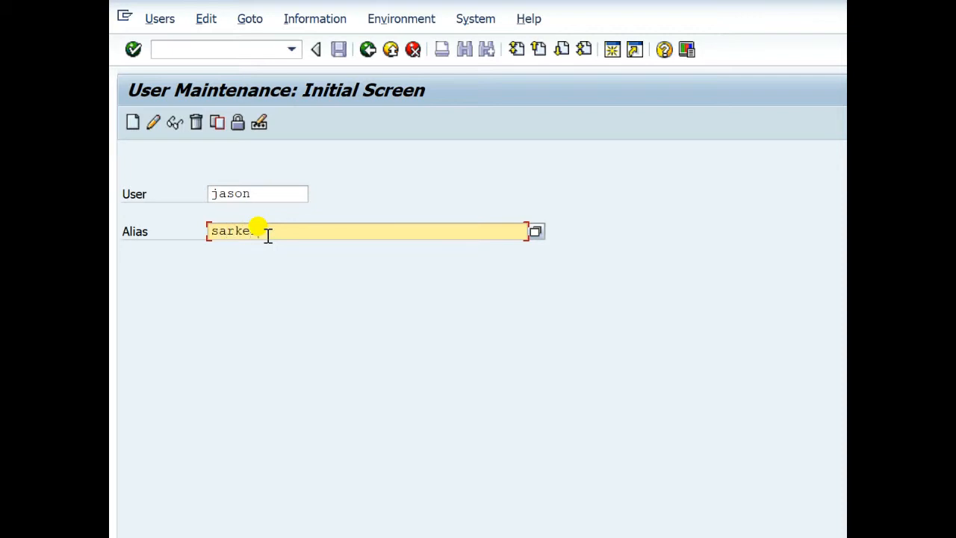
pyautogui.click(133, 122)
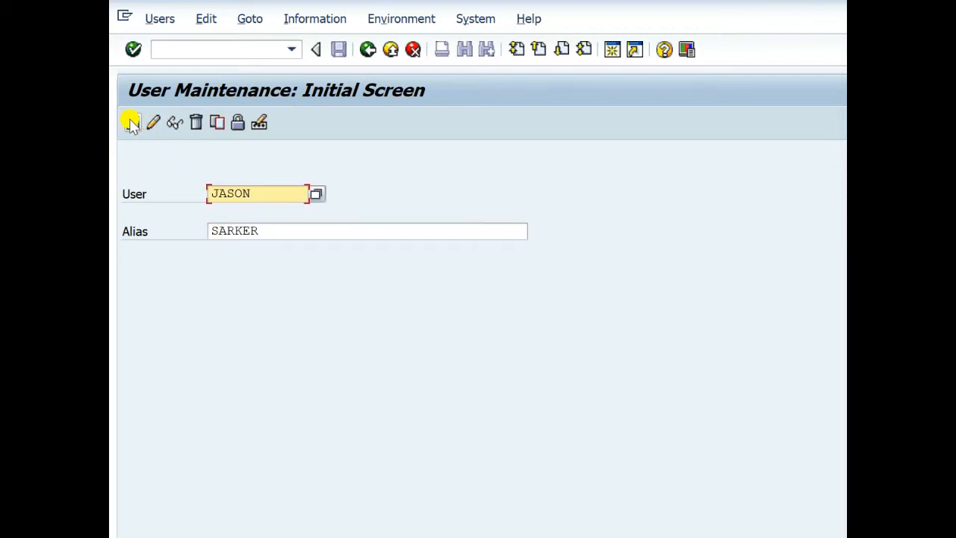
pyautogui.moveTo(239, 250)
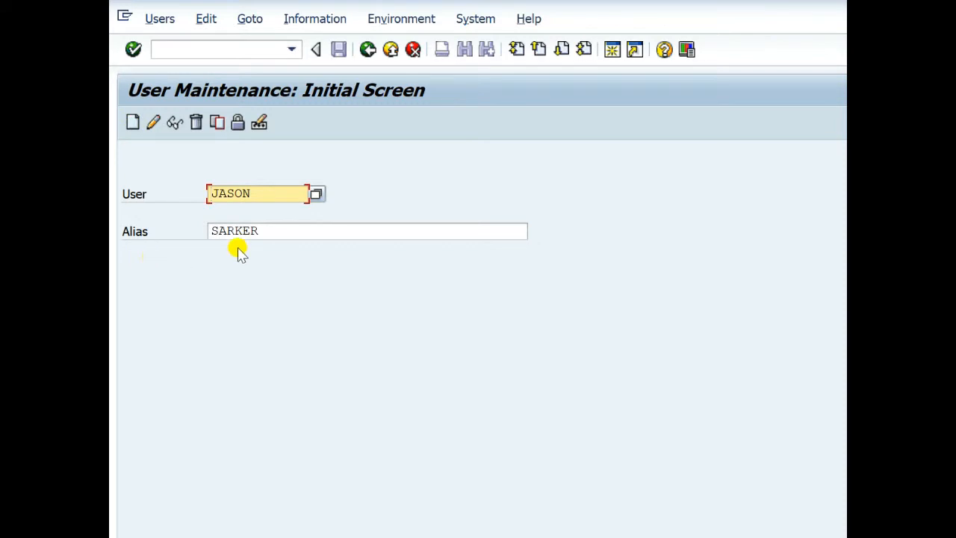
pyautogui.click(365, 230)
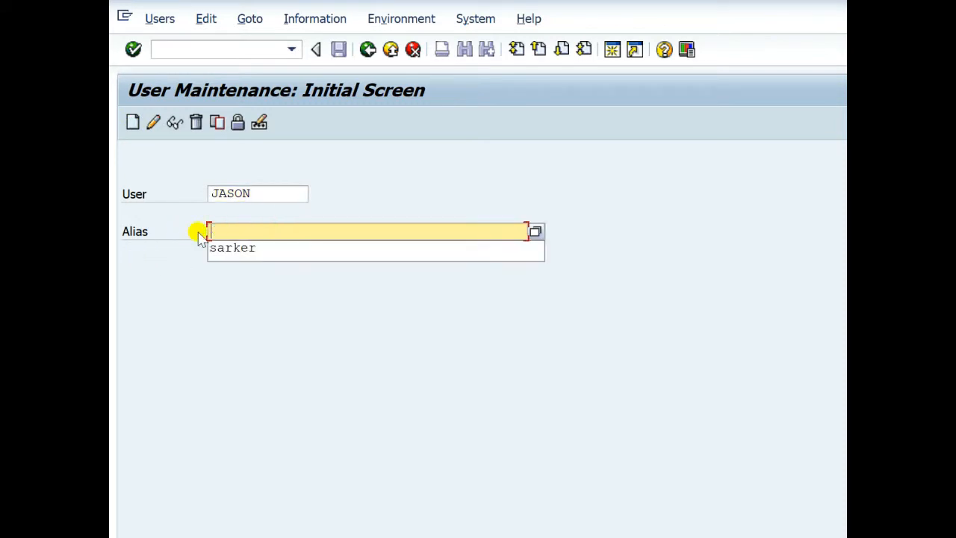
pyautogui.click(133, 122)
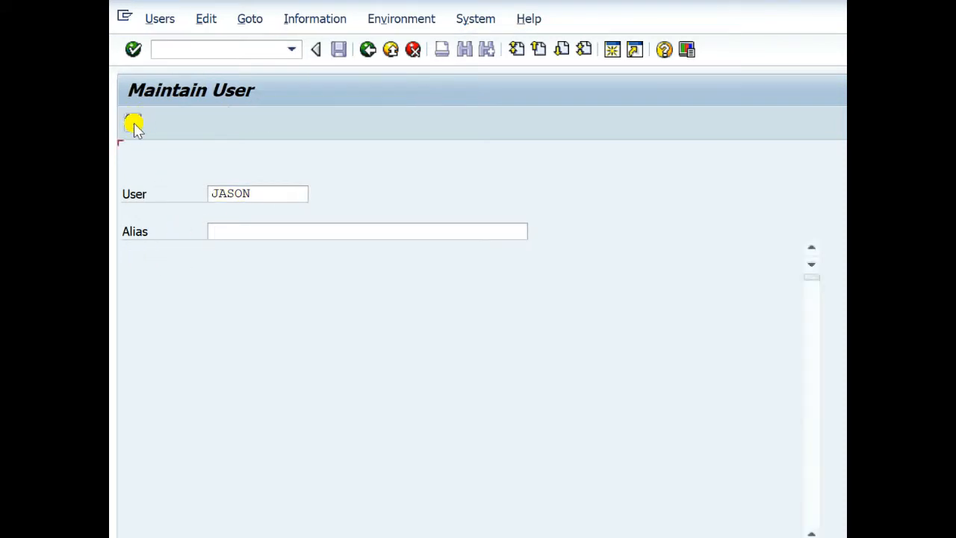
pyautogui.click(132, 123)
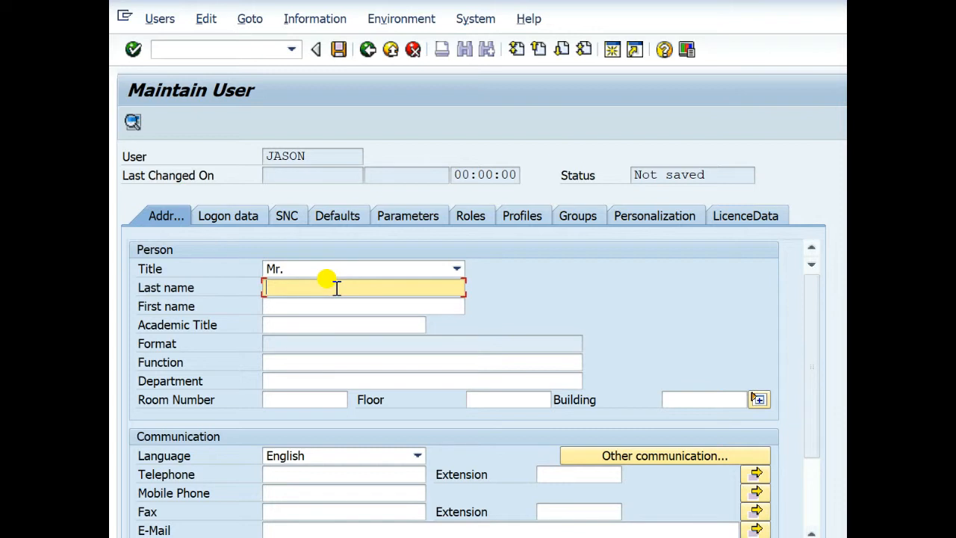
pyautogui.write('jason')
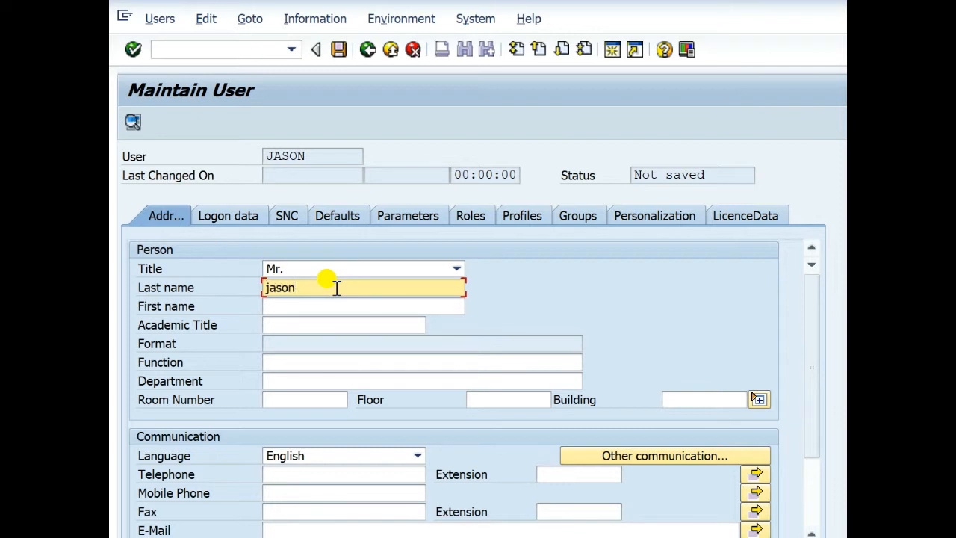
pyautogui.click(362, 306)
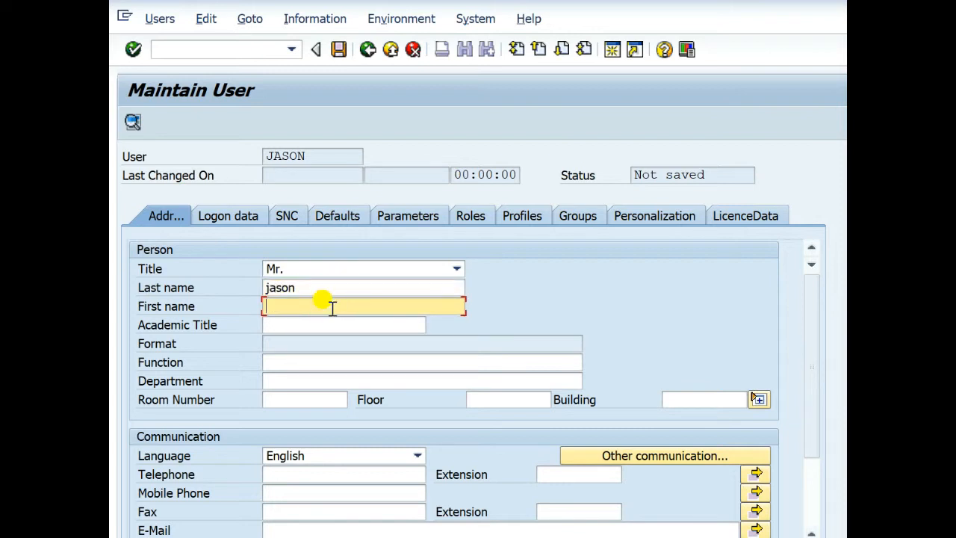
pyautogui.write('masud')
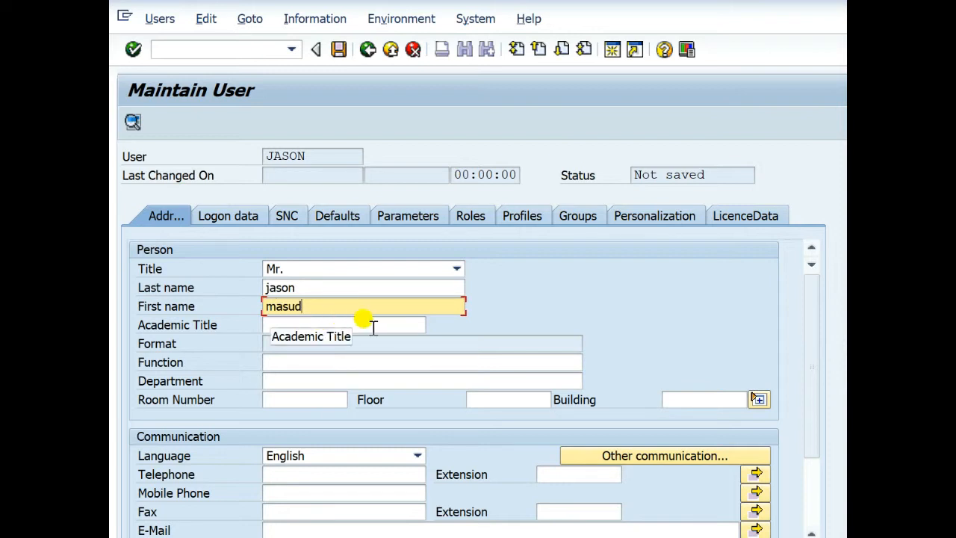
pyautogui.moveTo(338, 451)
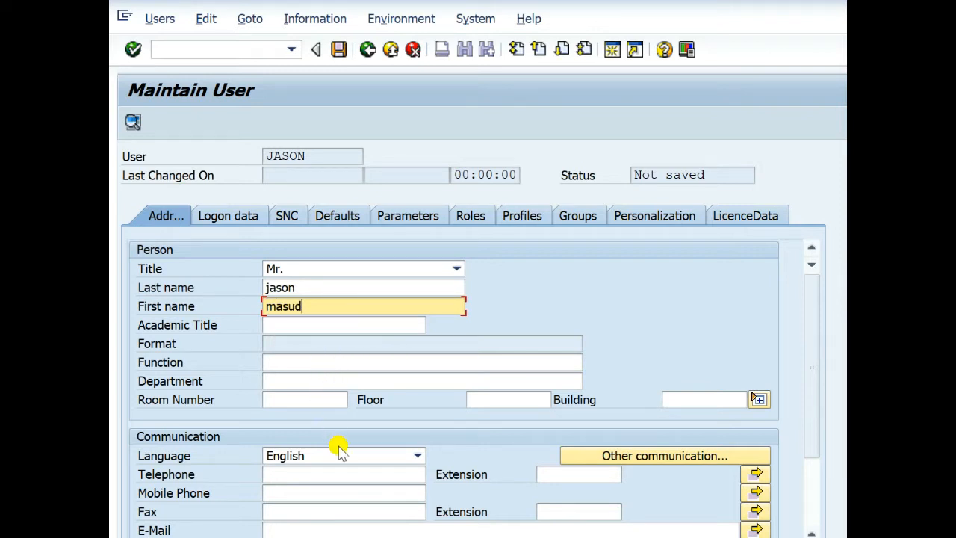
pyautogui.scroll(-3)
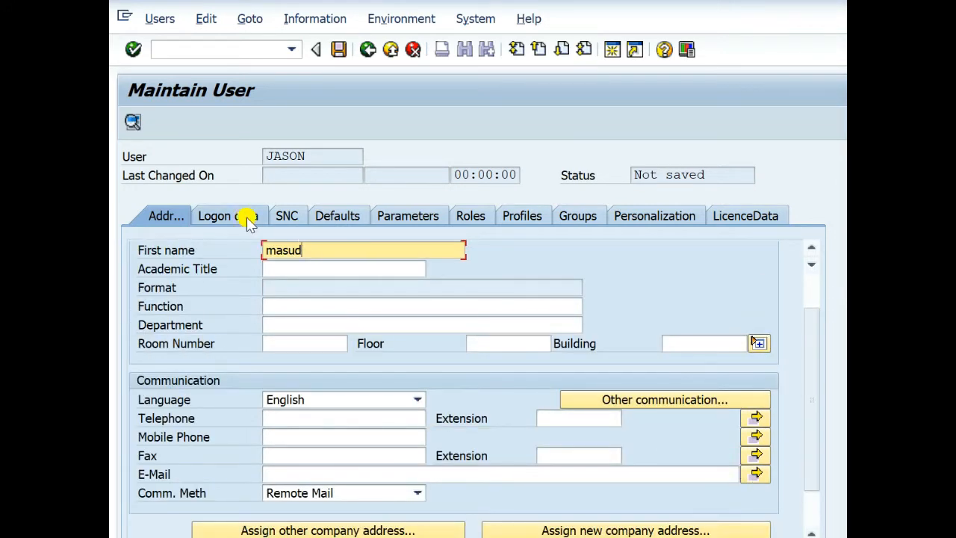
# Set alias jason and fill the initial and repeat password on Logon data
pyautogui.click(227, 215)
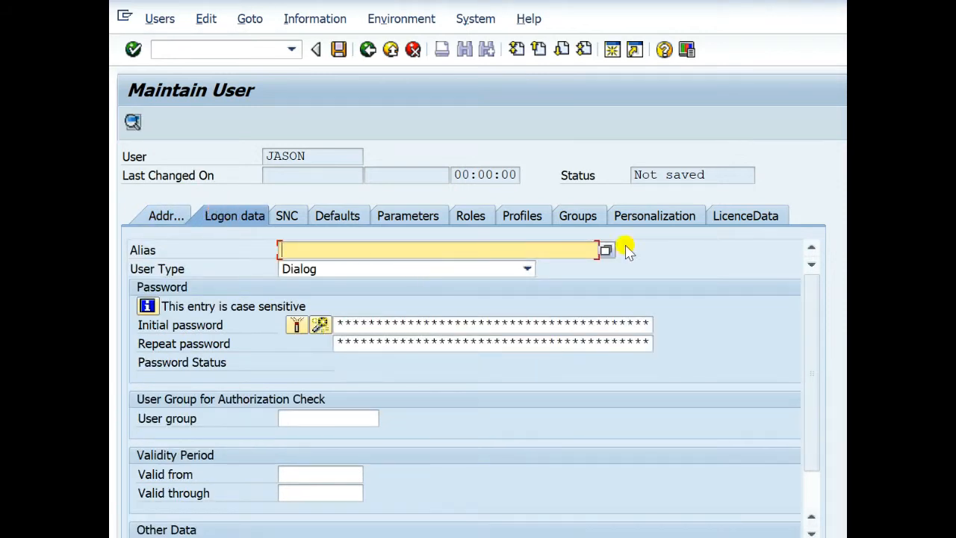
pyautogui.moveTo(441, 254)
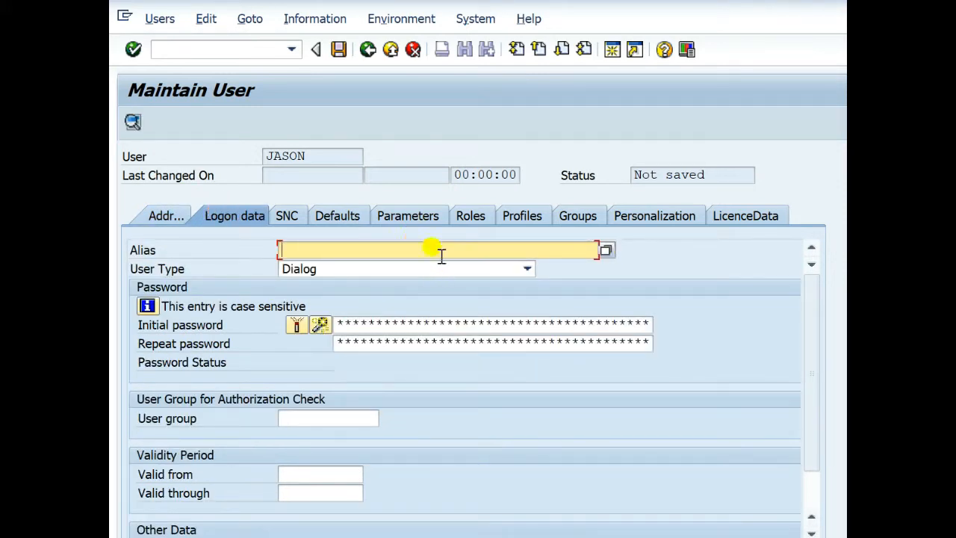
pyautogui.moveTo(432, 250)
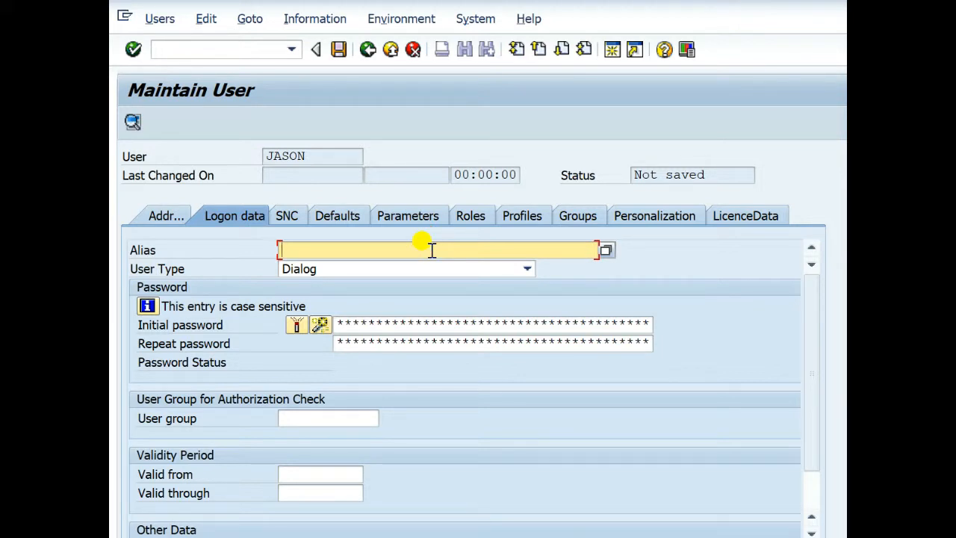
pyautogui.write('xav')
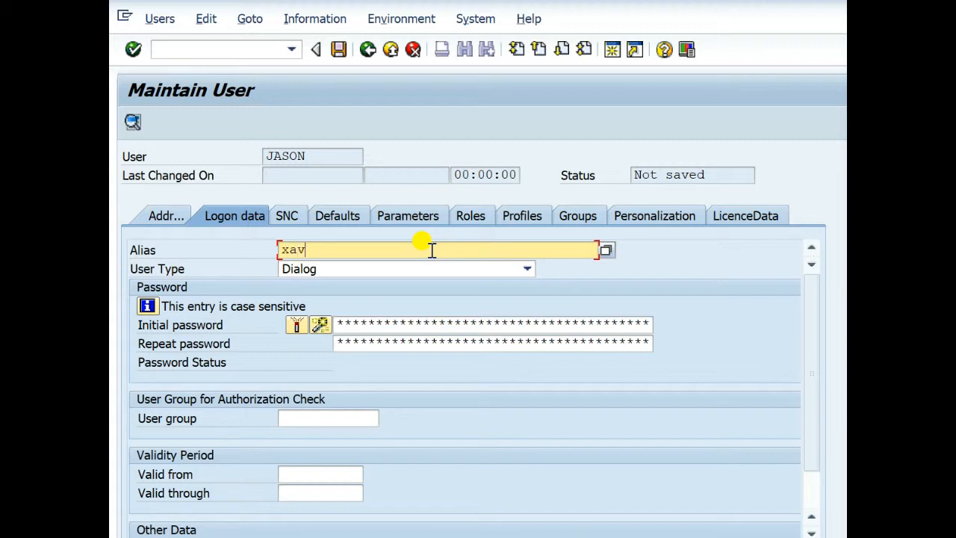
pyautogui.write('ier')
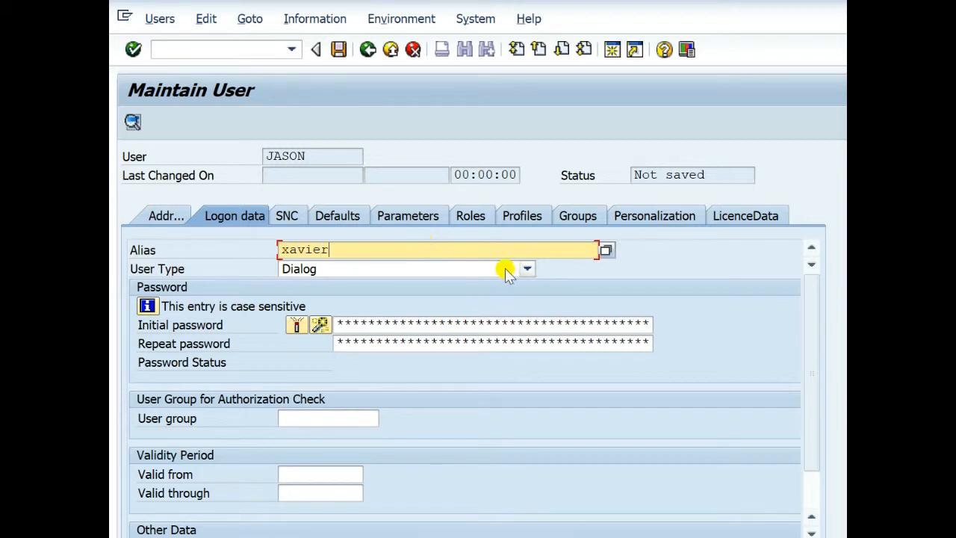
pyautogui.moveTo(361, 324)
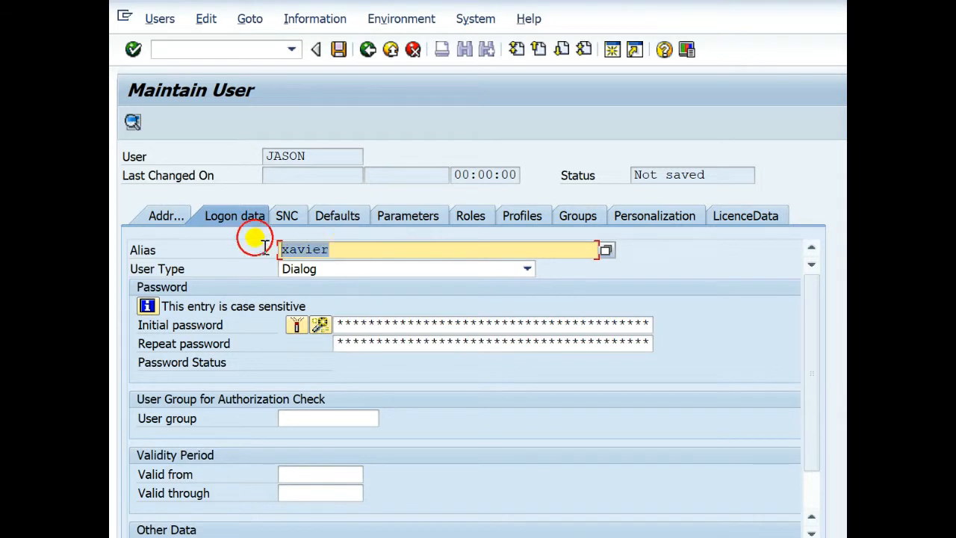
pyautogui.write('jason')
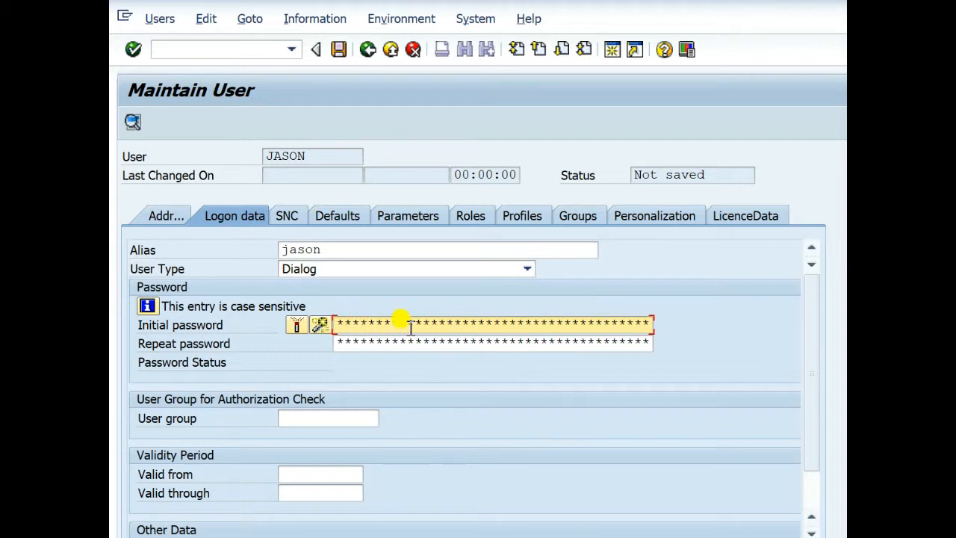
pyautogui.moveTo(416, 405)
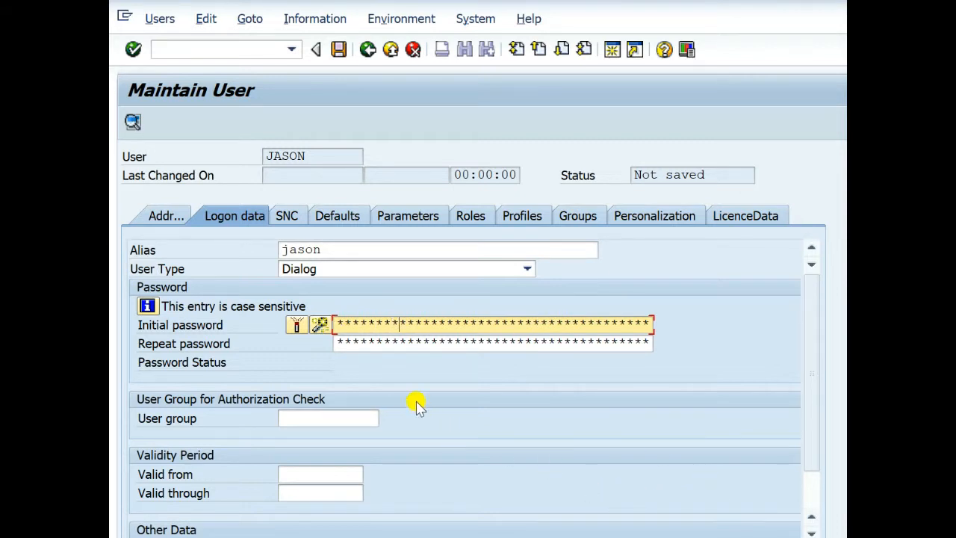
pyautogui.click(493, 342)
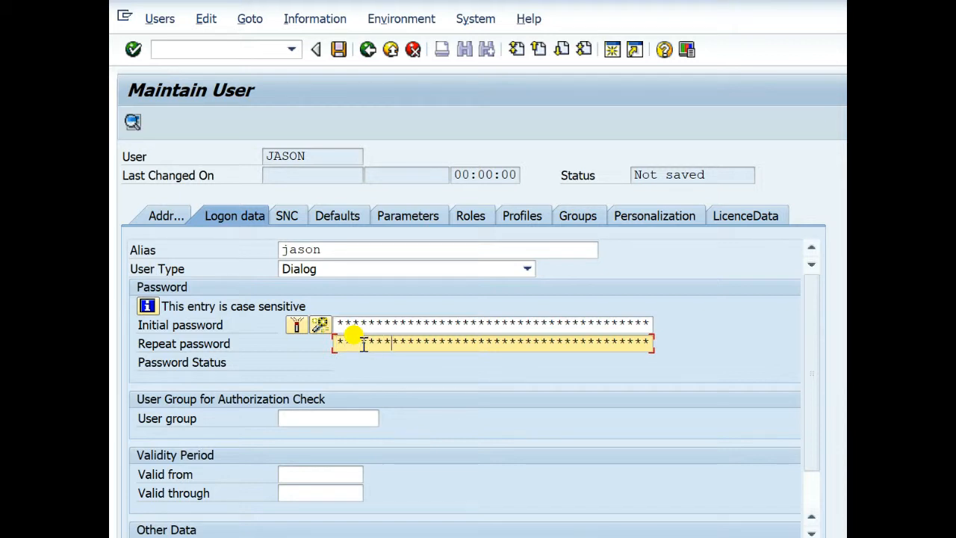
pyautogui.moveTo(313, 257)
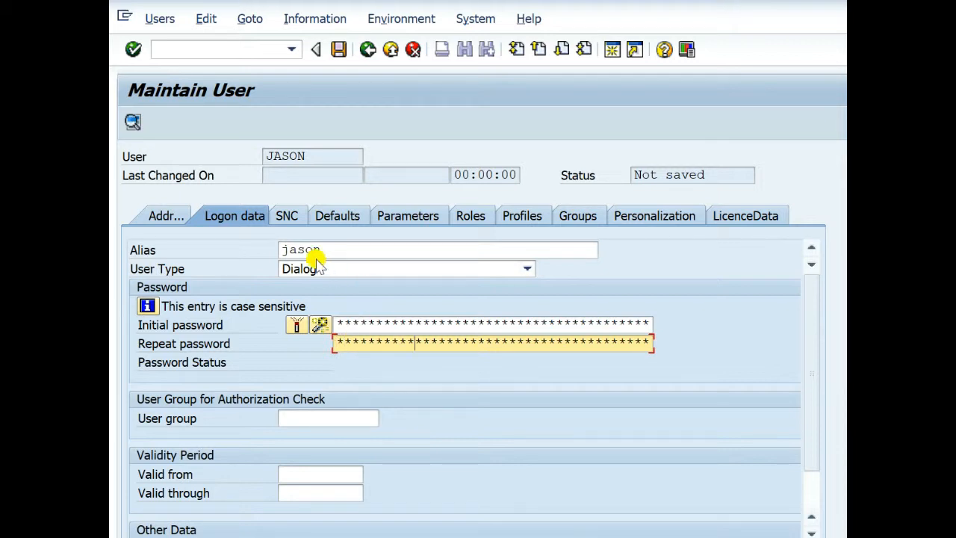
# Browse the SNC, Defaults and Parameters tabs, ending on Roles
pyautogui.click(293, 216)
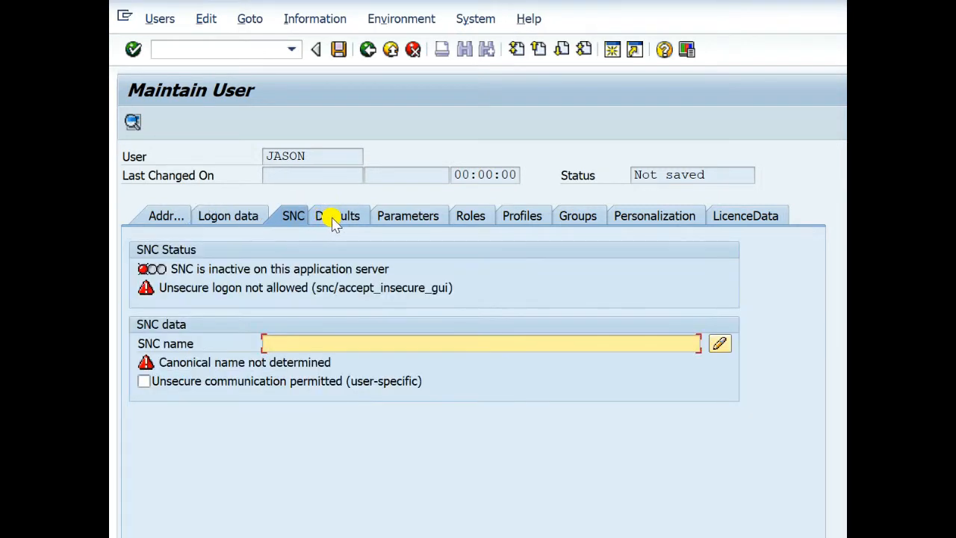
pyautogui.click(344, 216)
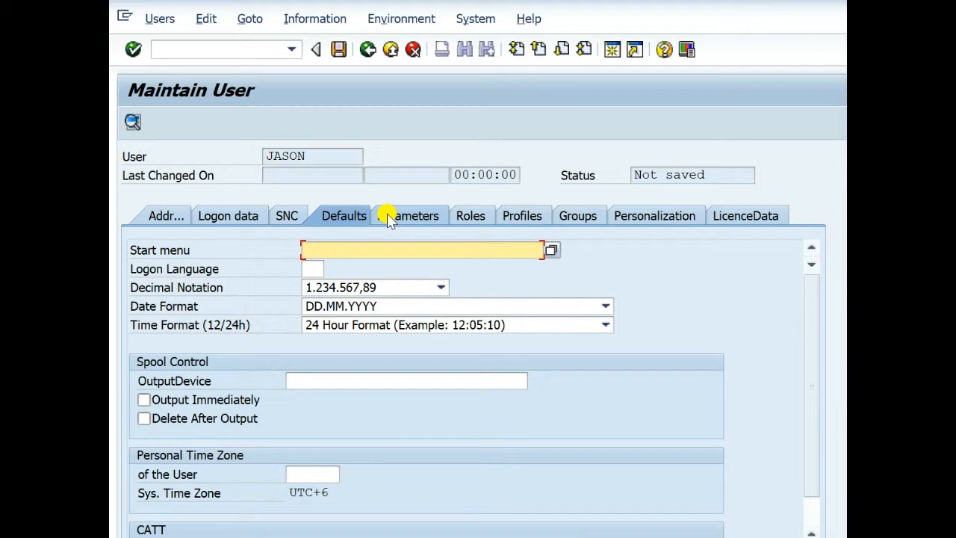
pyautogui.click(228, 216)
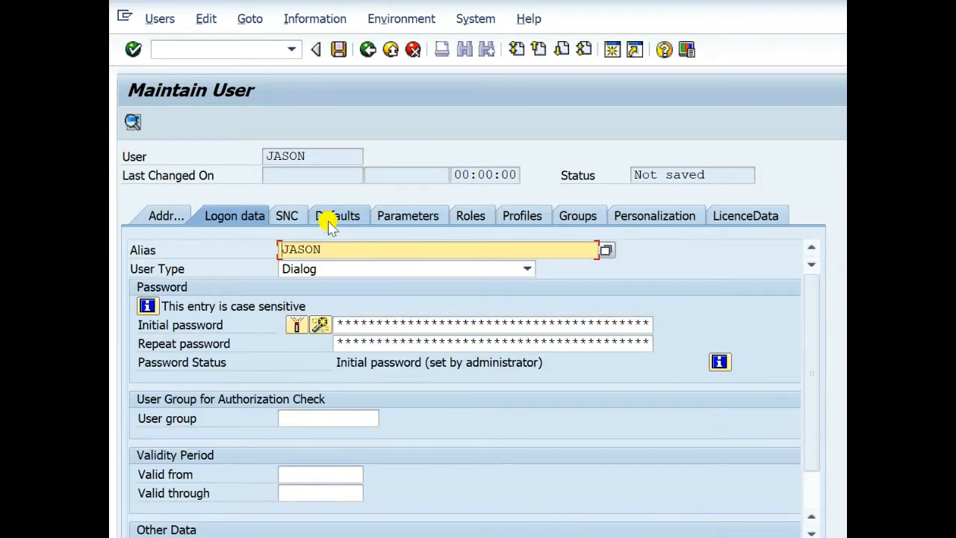
pyautogui.click(338, 216)
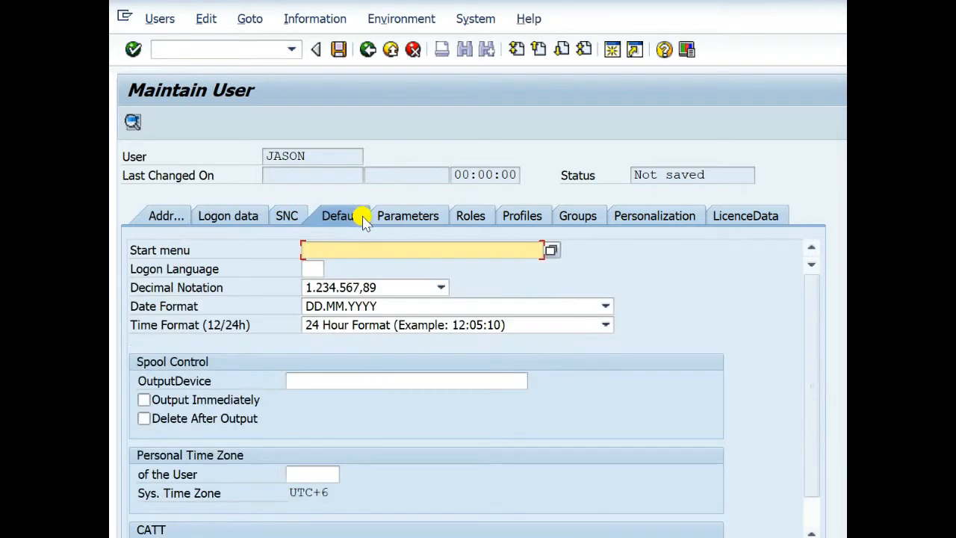
pyautogui.moveTo(408, 220)
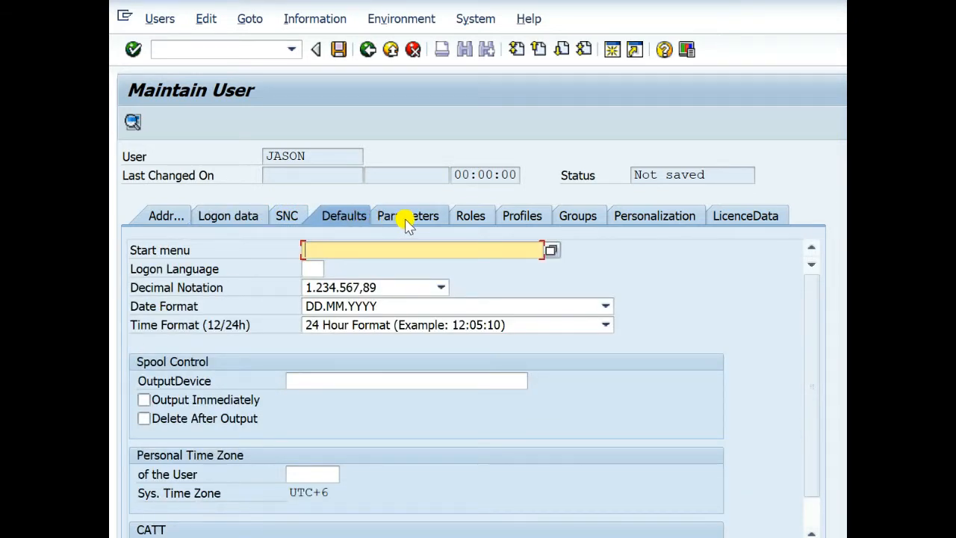
pyautogui.click(408, 216)
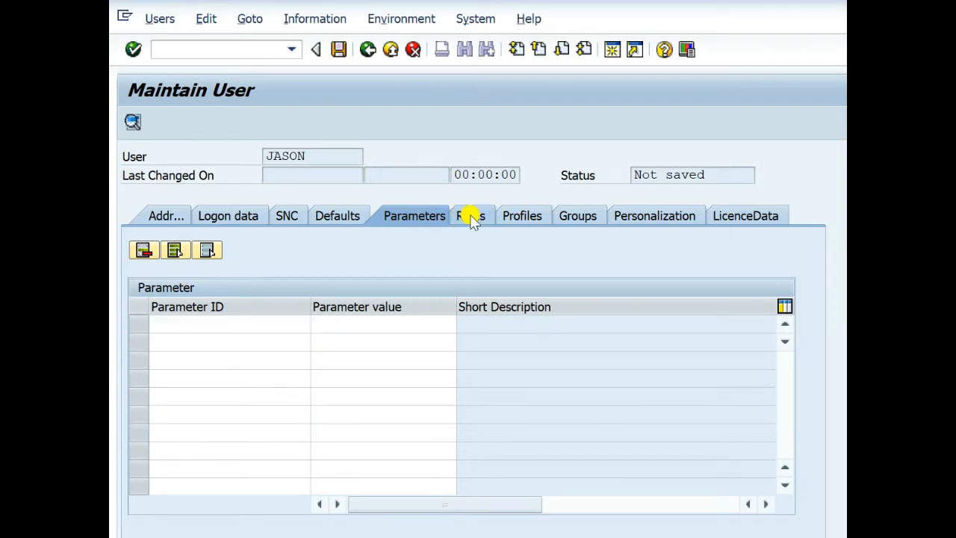
pyautogui.click(476, 216)
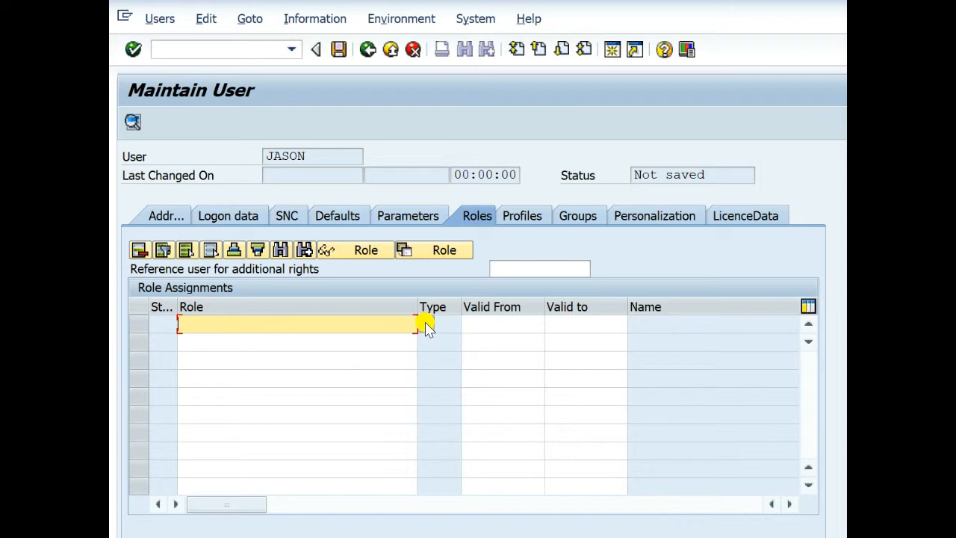
# Search available roles matching m* from the Role field
pyautogui.click(409, 324)
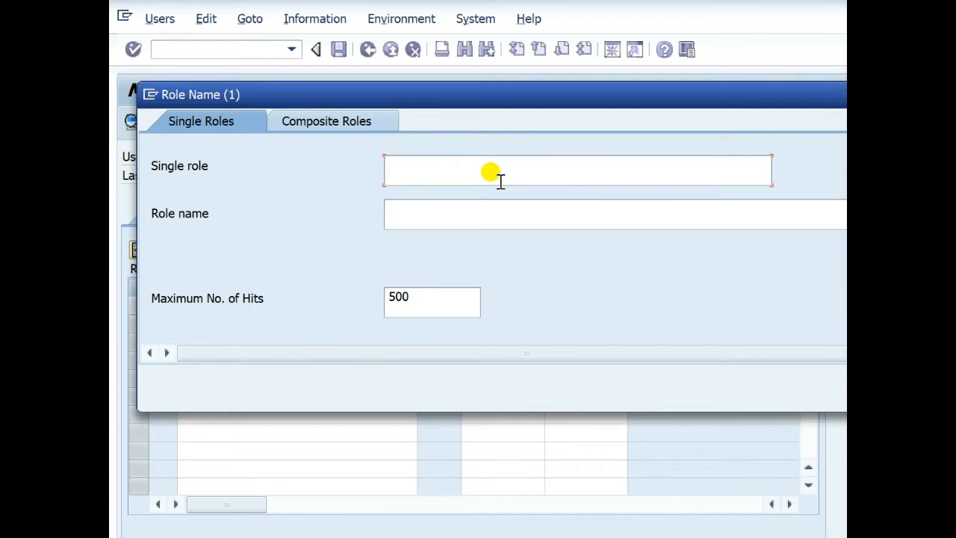
pyautogui.write('m*')
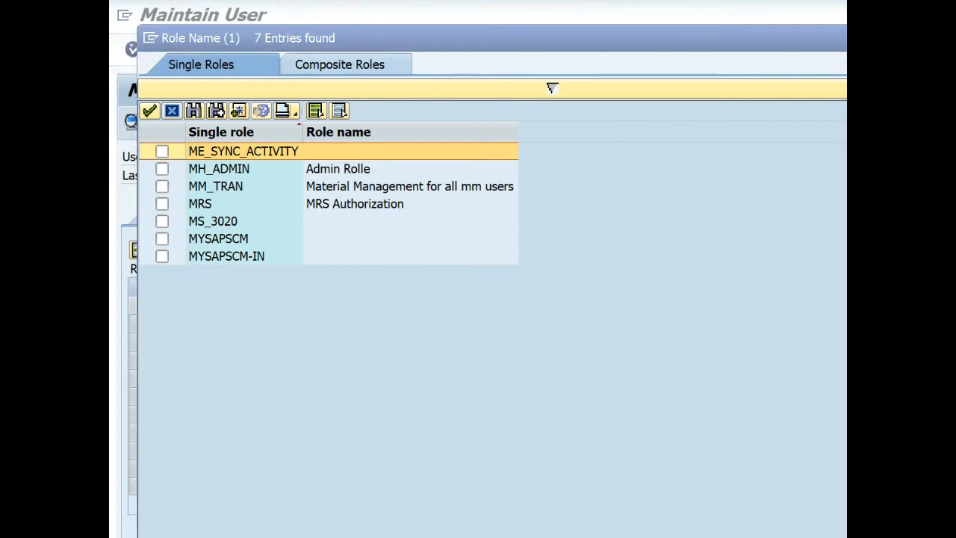
pyautogui.moveTo(261, 176)
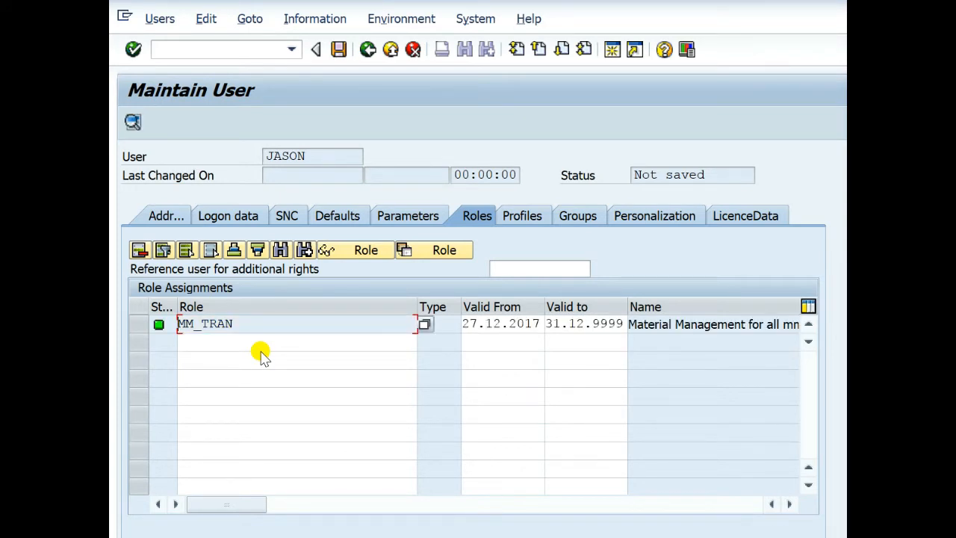
# Check profile T-PI550829 generated for role MM_TRAN
pyautogui.click(528, 216)
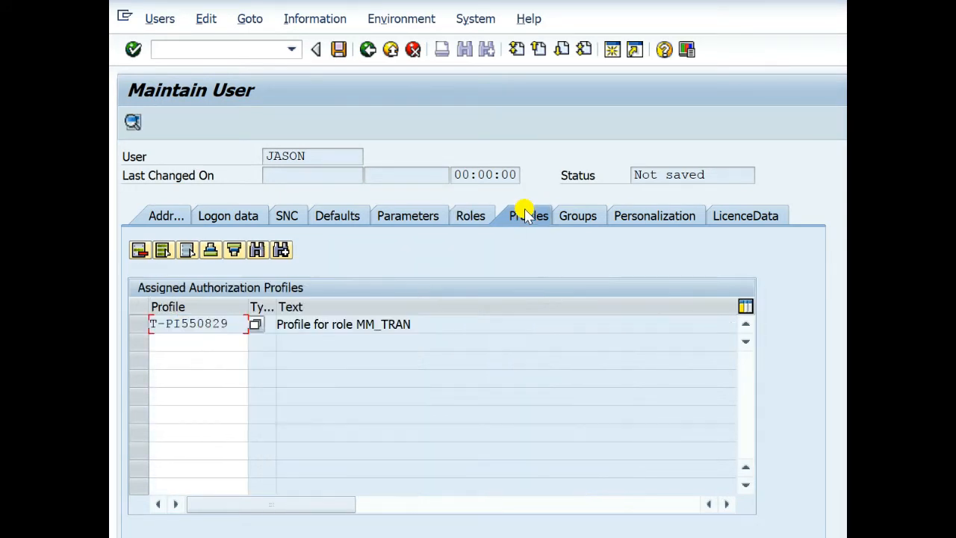
pyautogui.moveTo(428, 347)
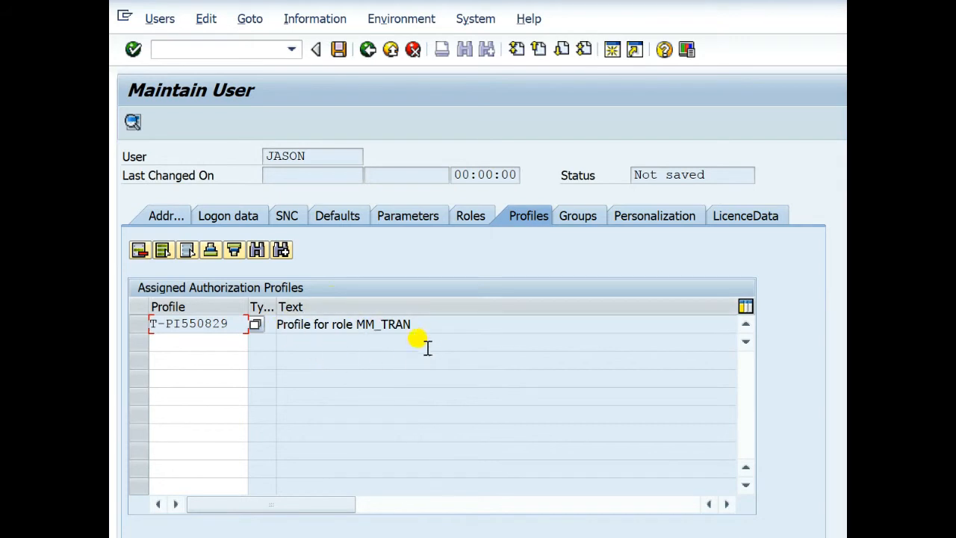
pyautogui.moveTo(642, 219)
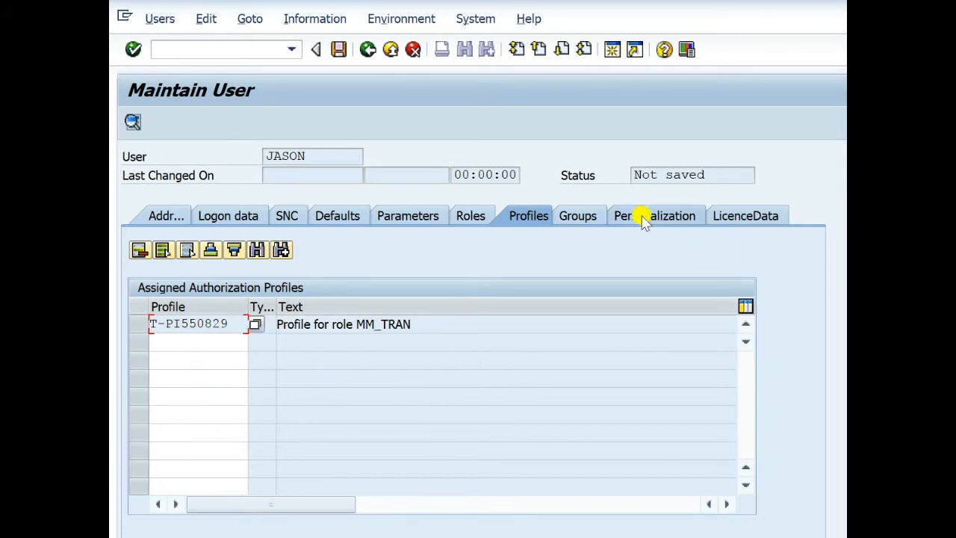
pyautogui.moveTo(640, 309)
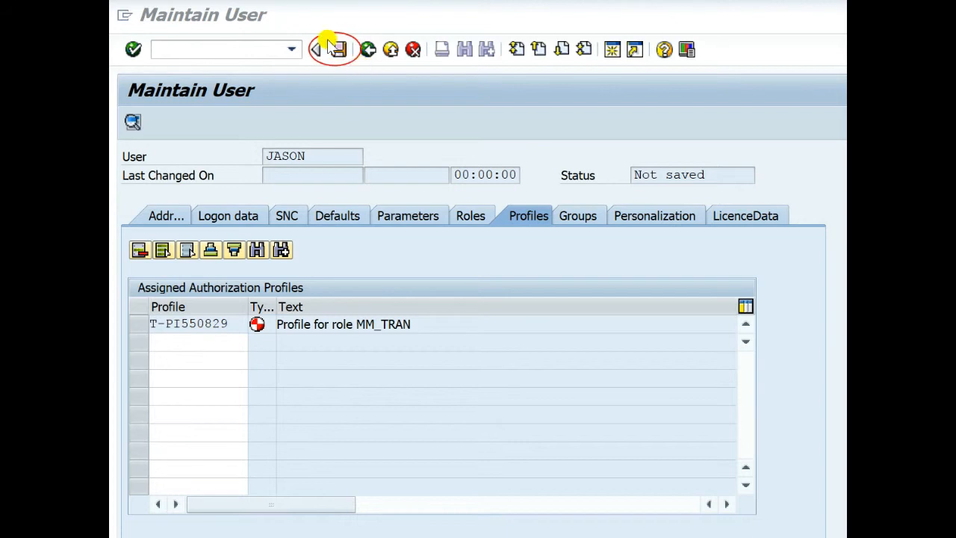
pyautogui.moveTo(283, 78)
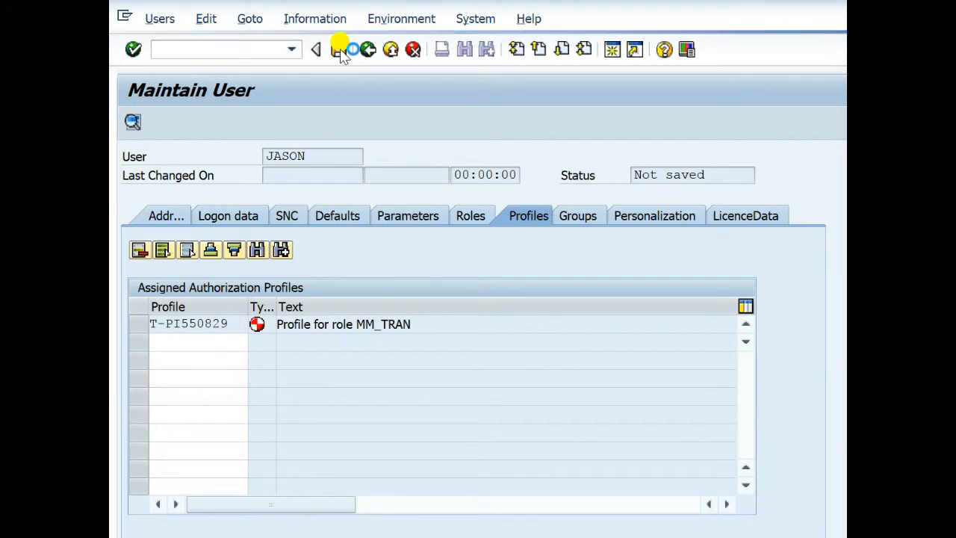
# Save user JASON, display it in SU01 to confirm role MM_TRAN, then return
pyautogui.click(339, 50)
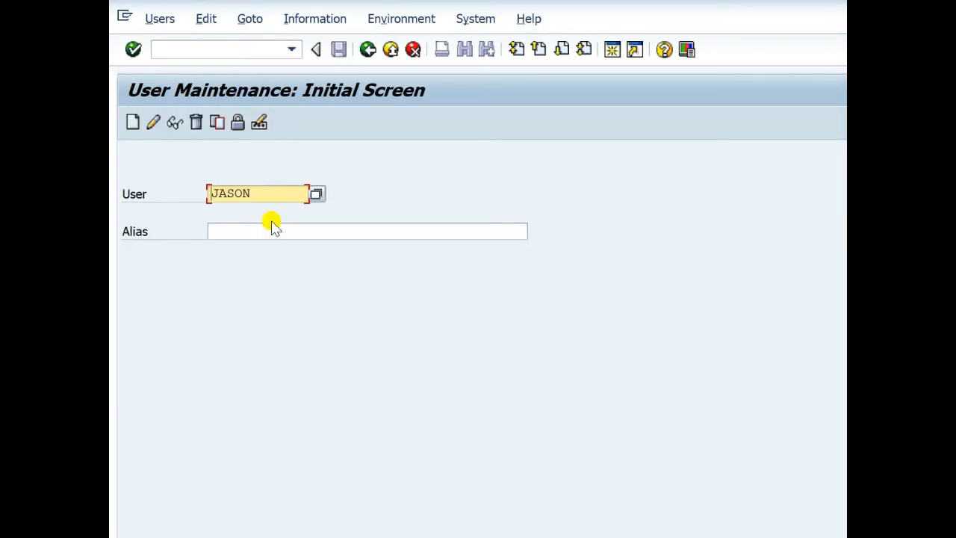
pyautogui.click(220, 49)
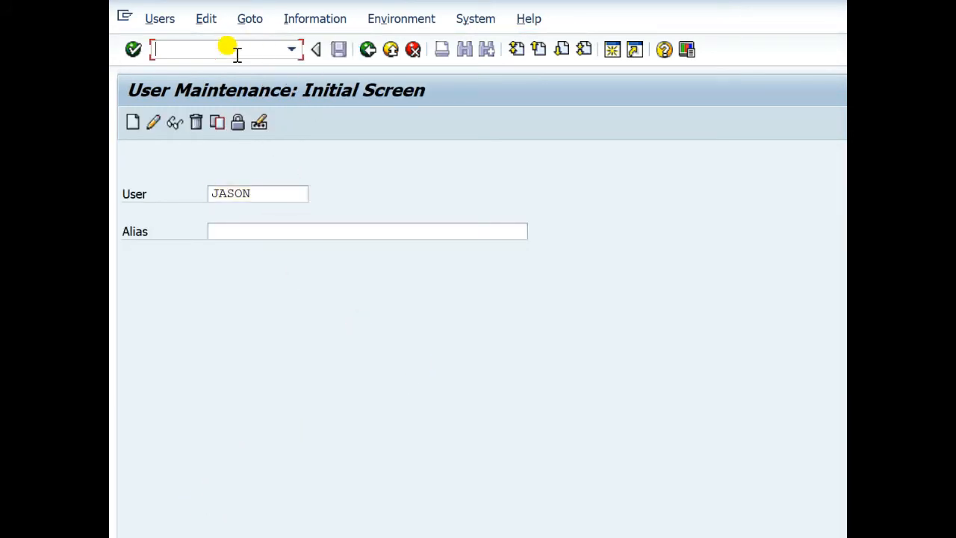
pyautogui.moveTo(284, 79)
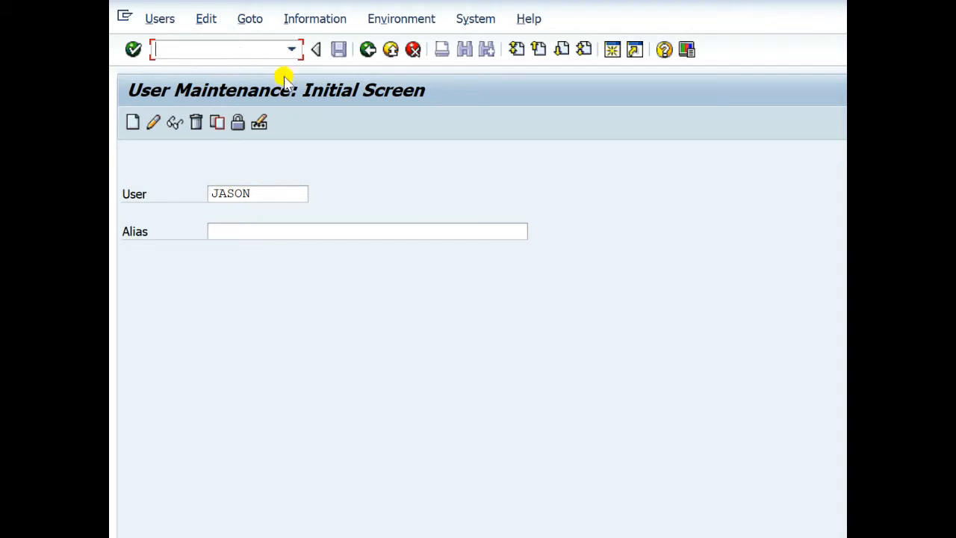
pyautogui.click(315, 49)
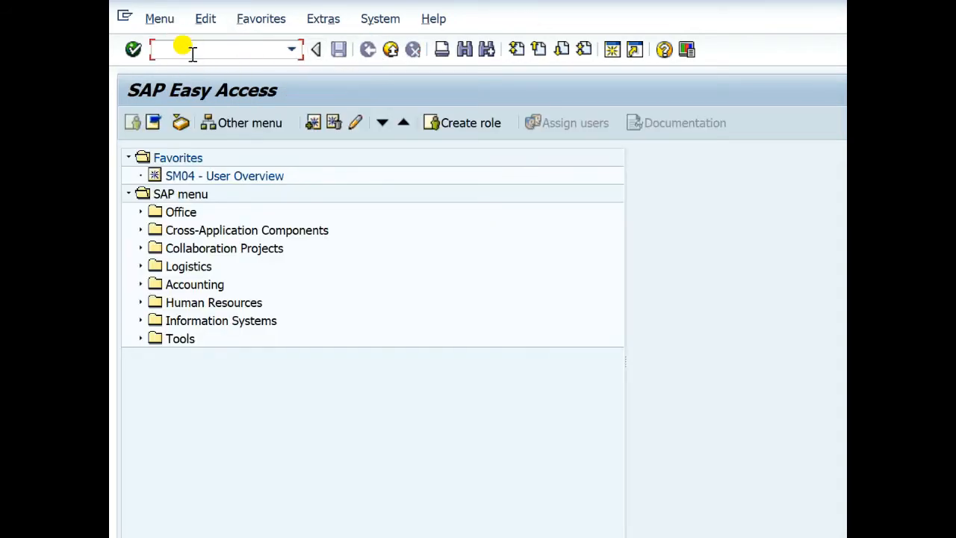
pyautogui.write('su0')
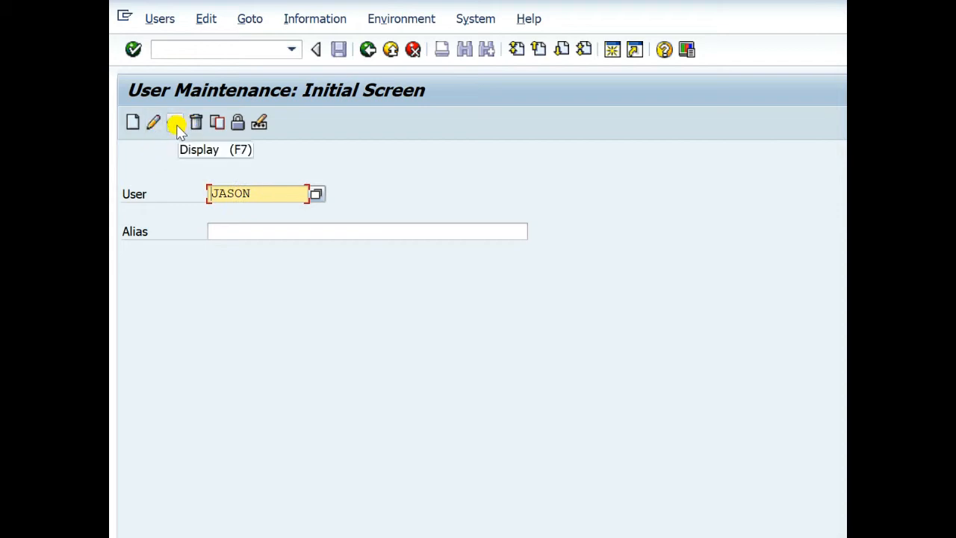
pyautogui.click(175, 121)
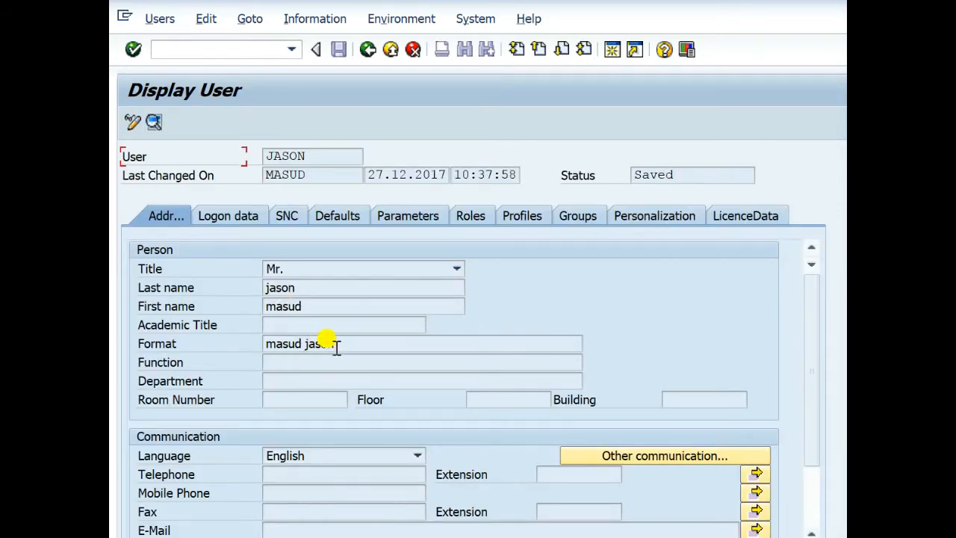
pyautogui.click(472, 215)
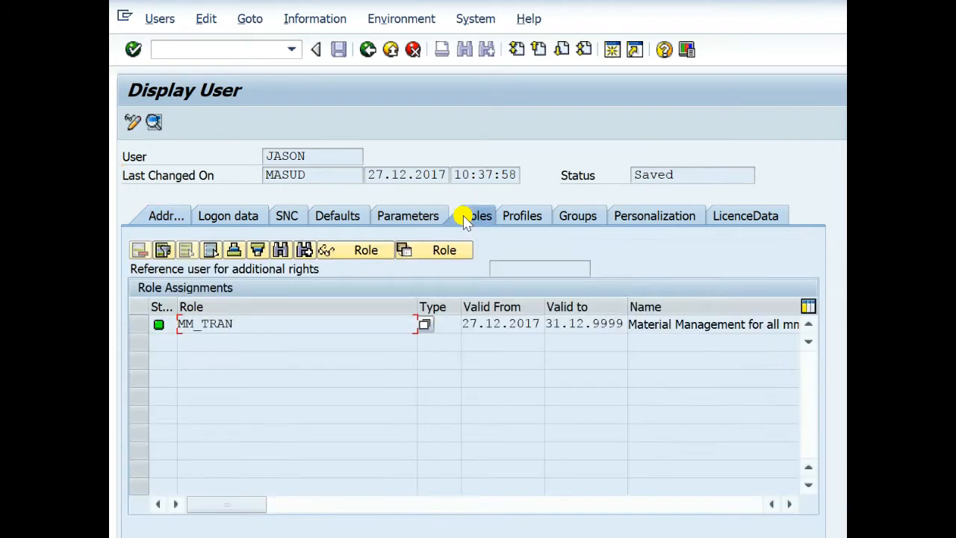
pyautogui.click(528, 216)
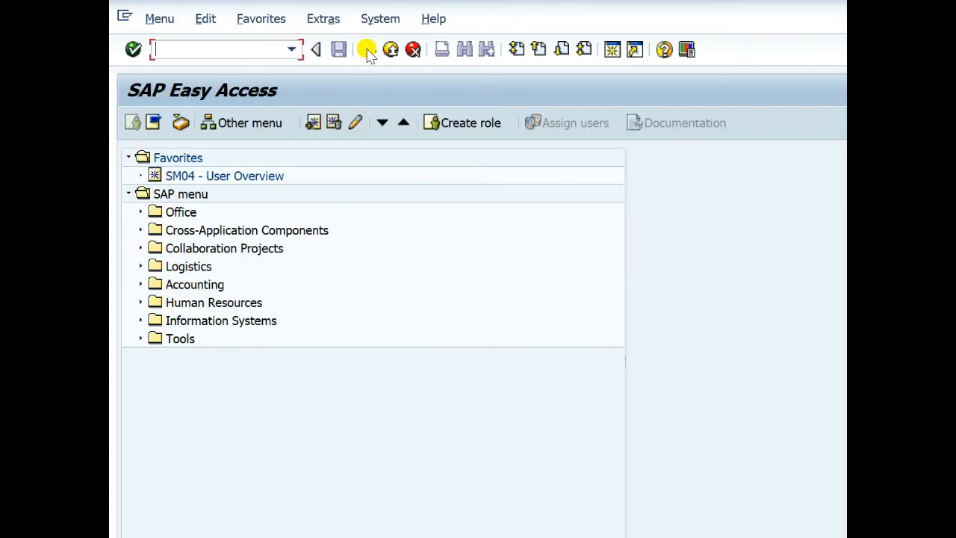
# Log off and reopen the IDES connection to log in as JASON
pyautogui.click(379, 18)
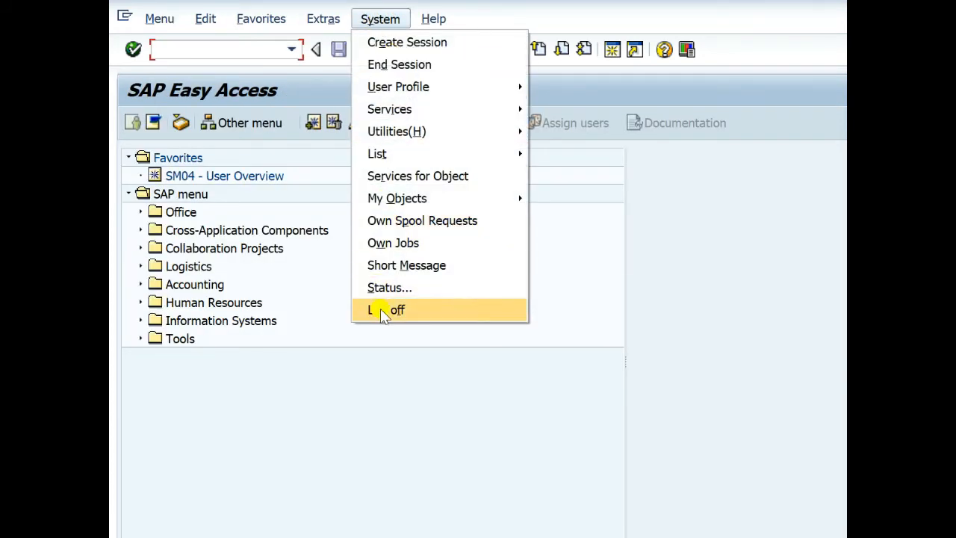
pyautogui.click(388, 309)
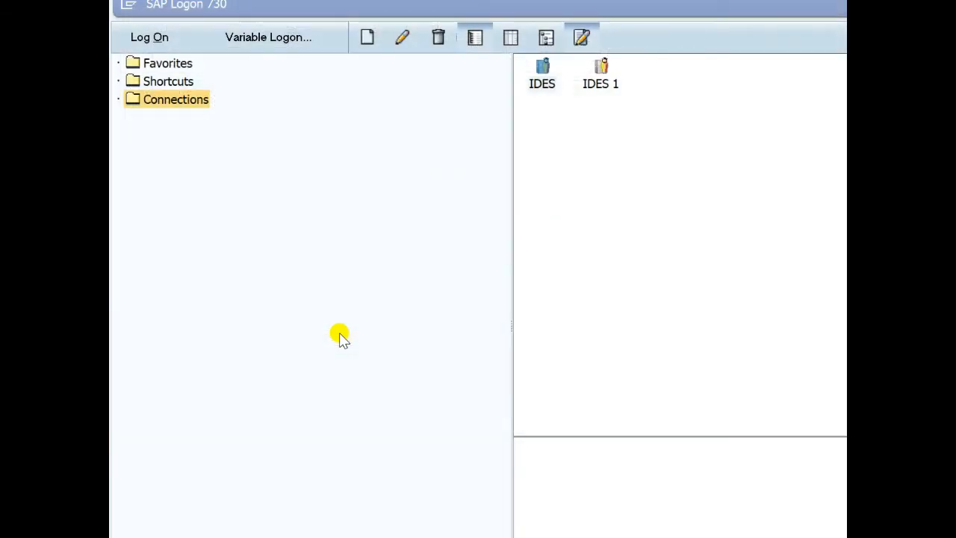
pyautogui.moveTo(543, 74)
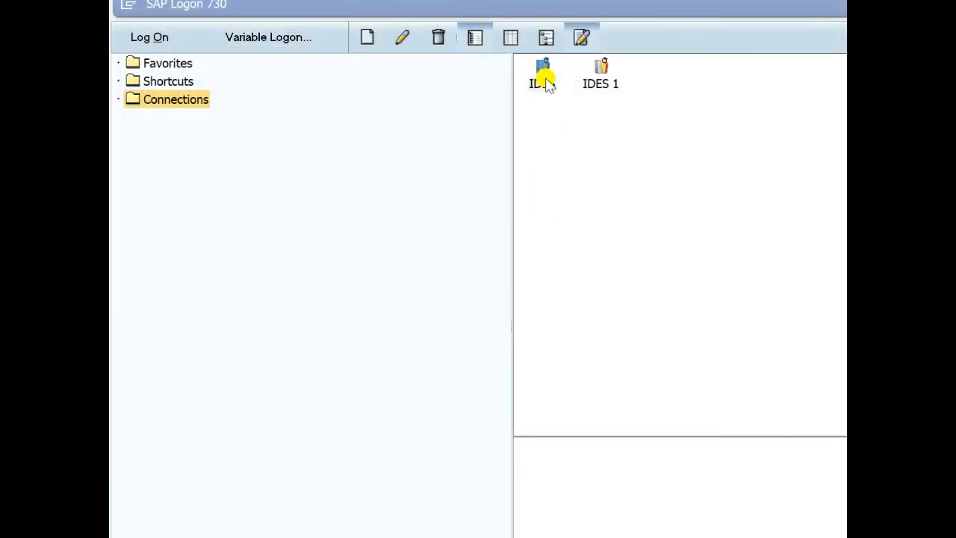
pyautogui.doubleClick(543, 70)
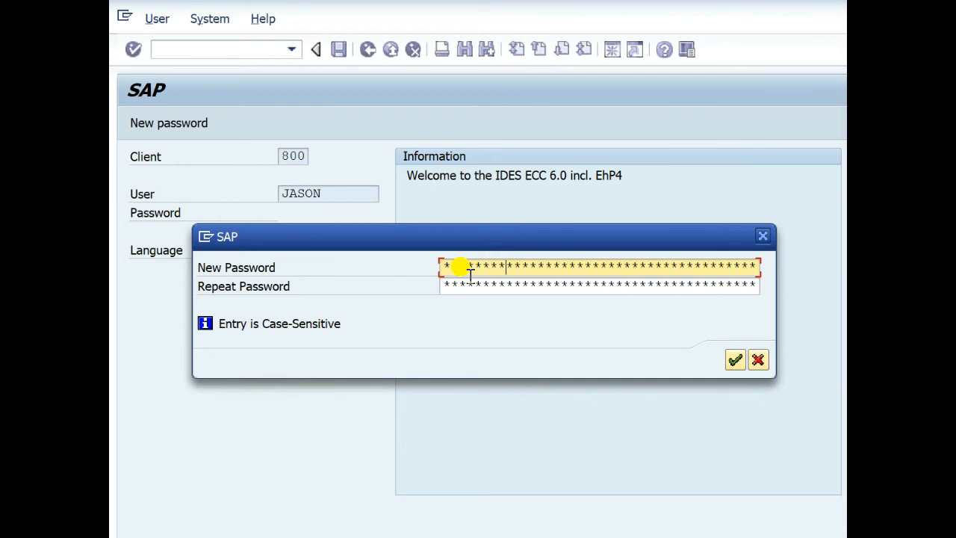
# Confirm JASON's new password to reach his user menu with the Logistics folder
pyautogui.click(597, 286)
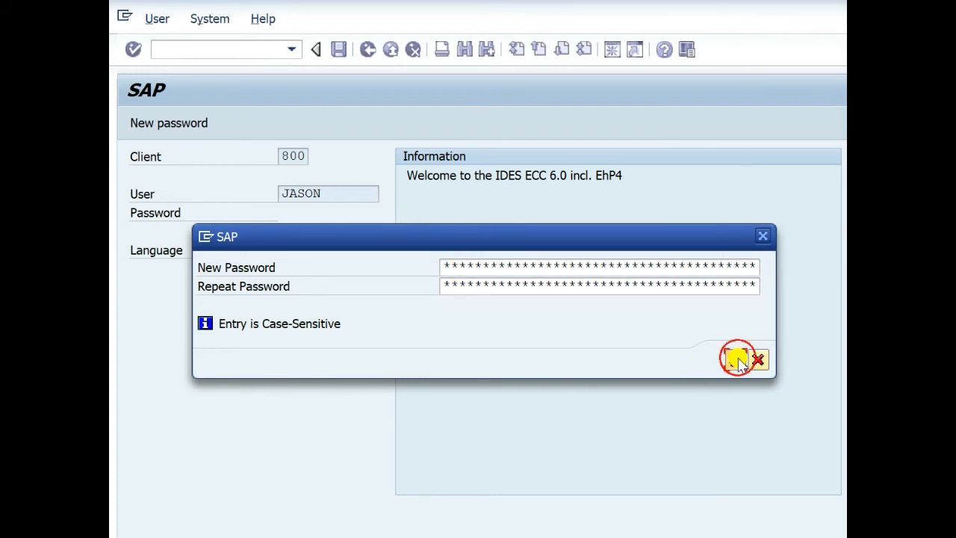
pyautogui.click(739, 358)
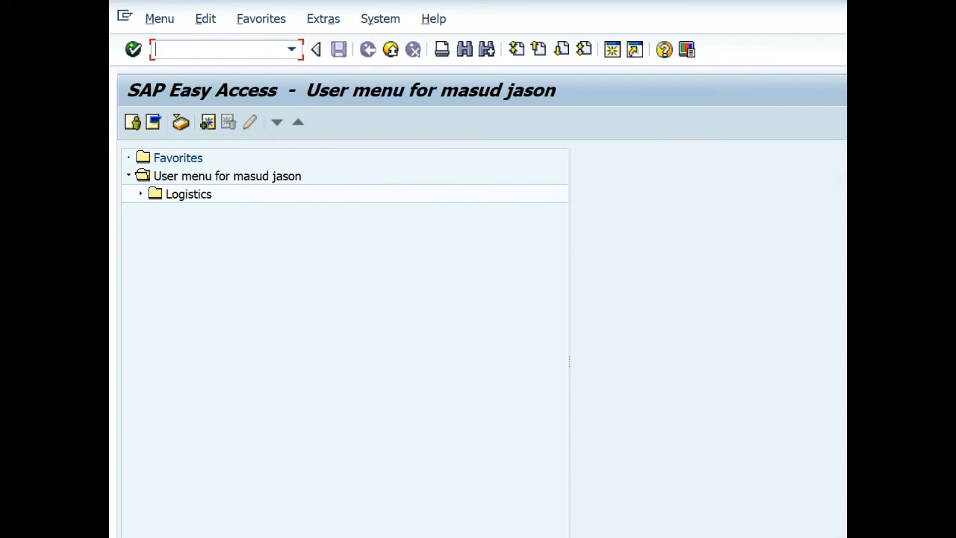
pyautogui.moveTo(217, 153)
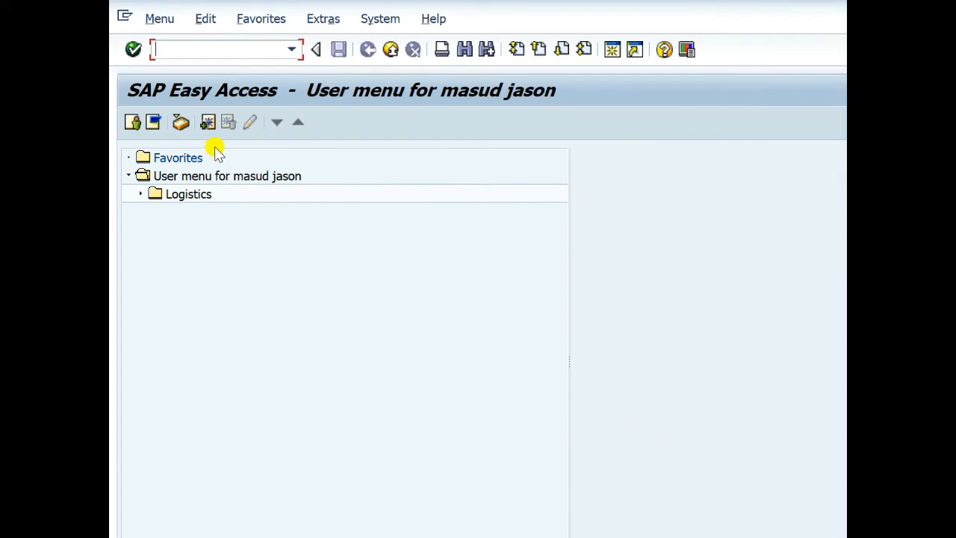
pyautogui.moveTo(132, 121)
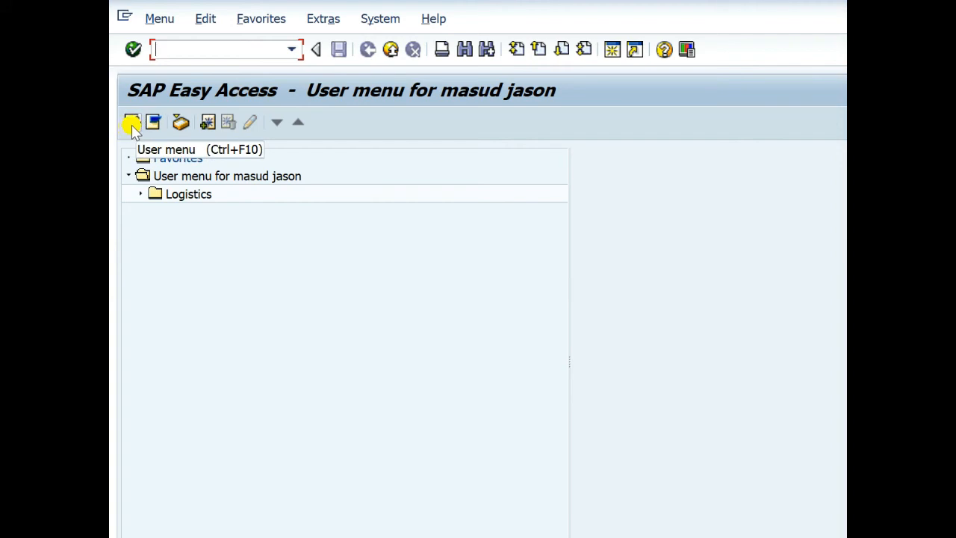
pyautogui.moveTo(247, 97)
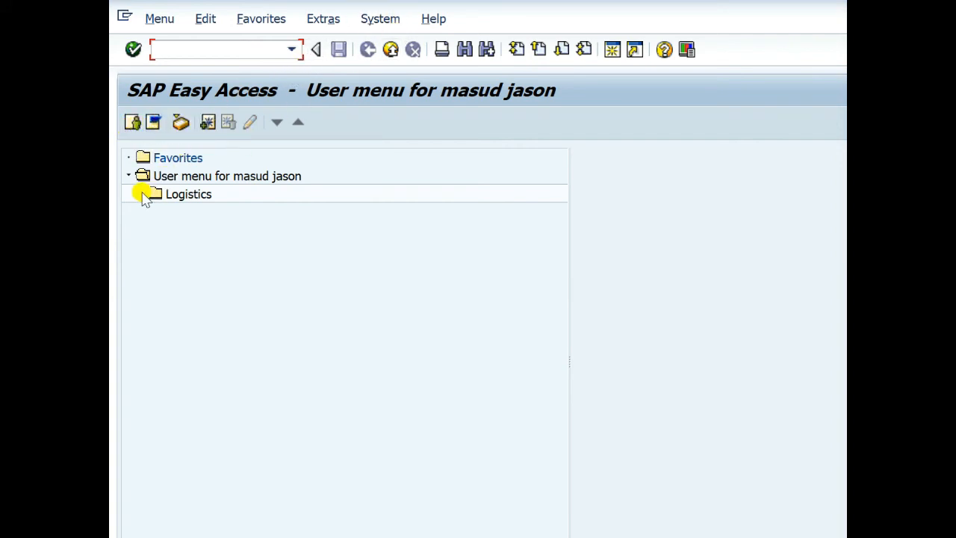
# Expand Logistics and Materials Management to reveal Inventory Management and Goods Movement
pyautogui.click(143, 193)
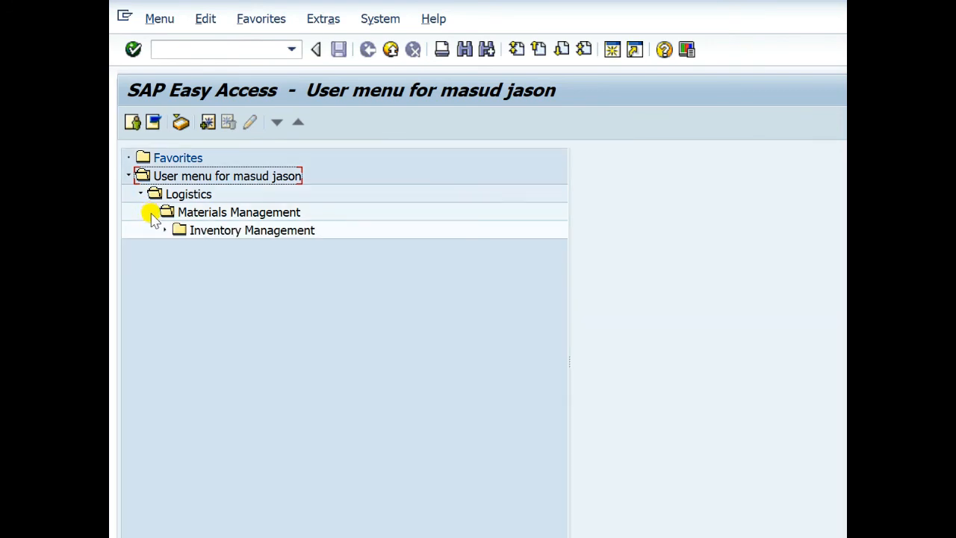
pyautogui.click(165, 230)
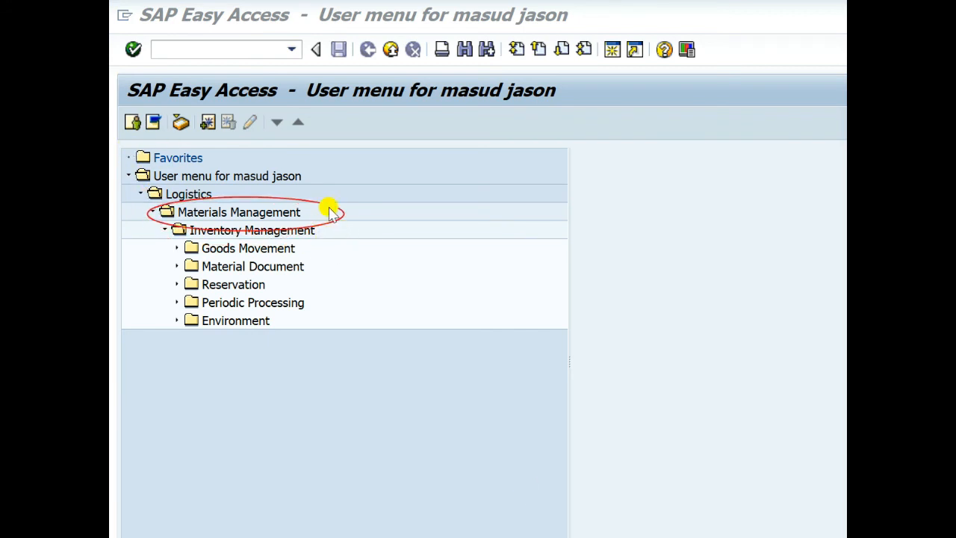
pyautogui.moveTo(351, 222)
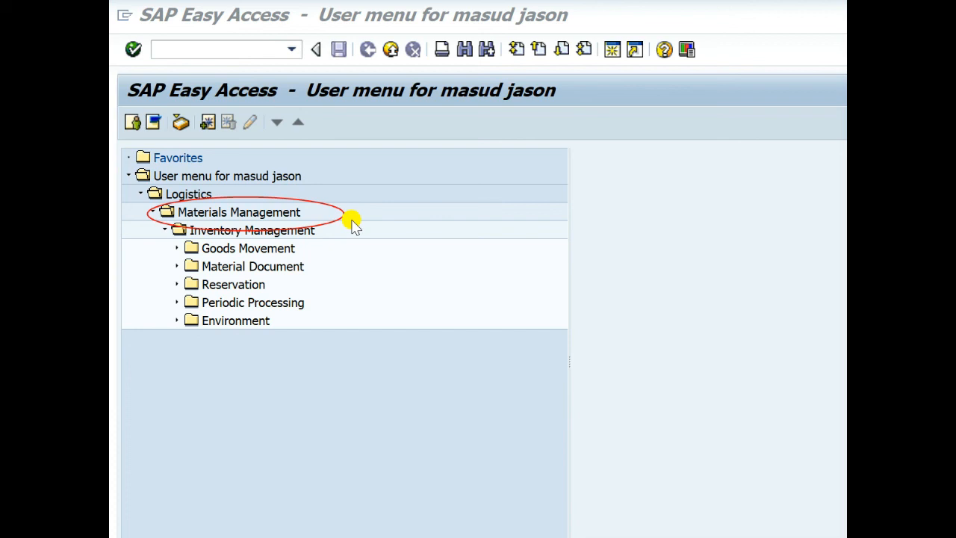
pyautogui.moveTo(708, 480)
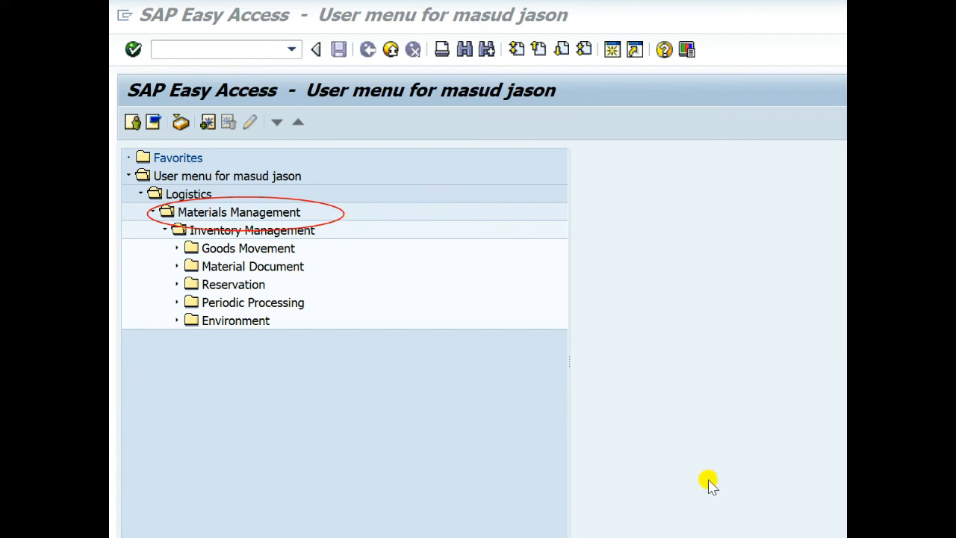